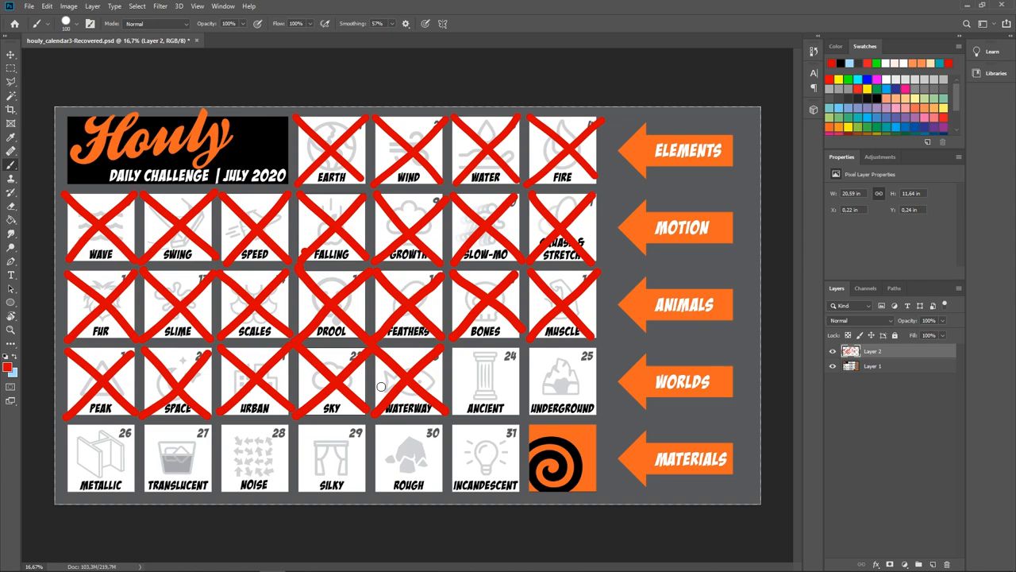
{"action": "mouse_move", "coordinate": [471, 376]}
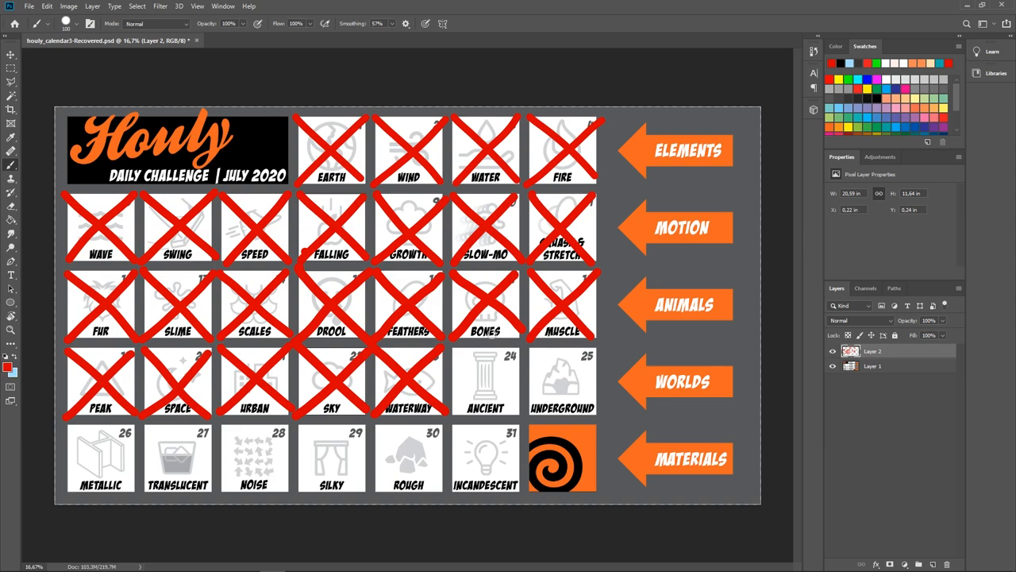
{"action": "mouse_move", "coordinate": [426, 346]}
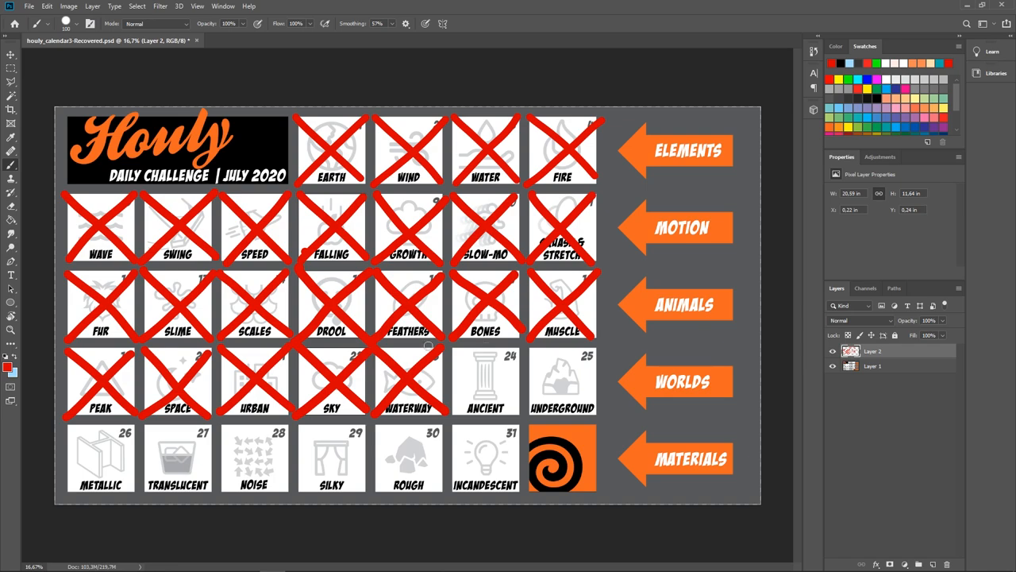
{"action": "mouse_move", "coordinate": [482, 353]}
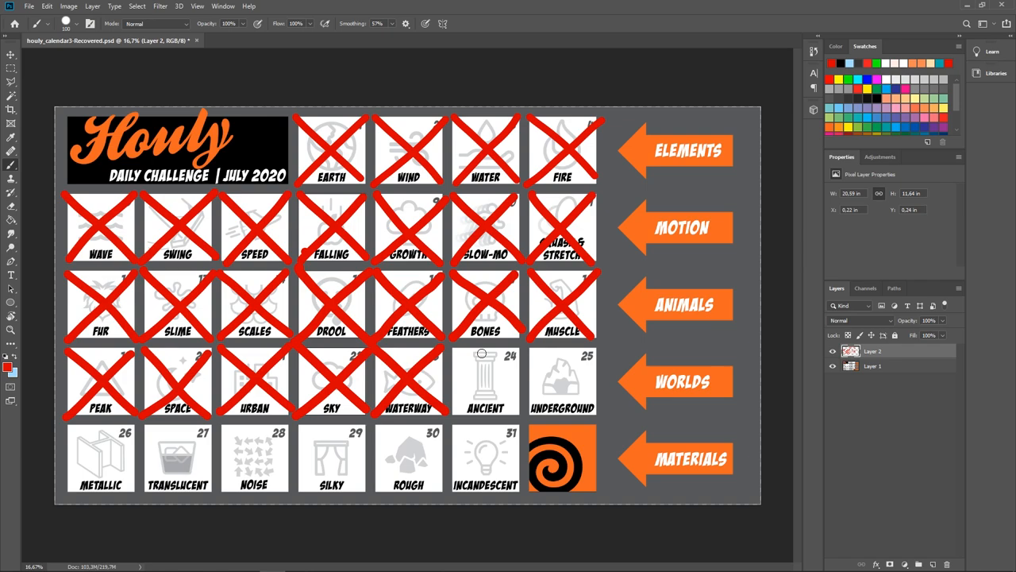
{"action": "mouse_move", "coordinate": [404, 430]}
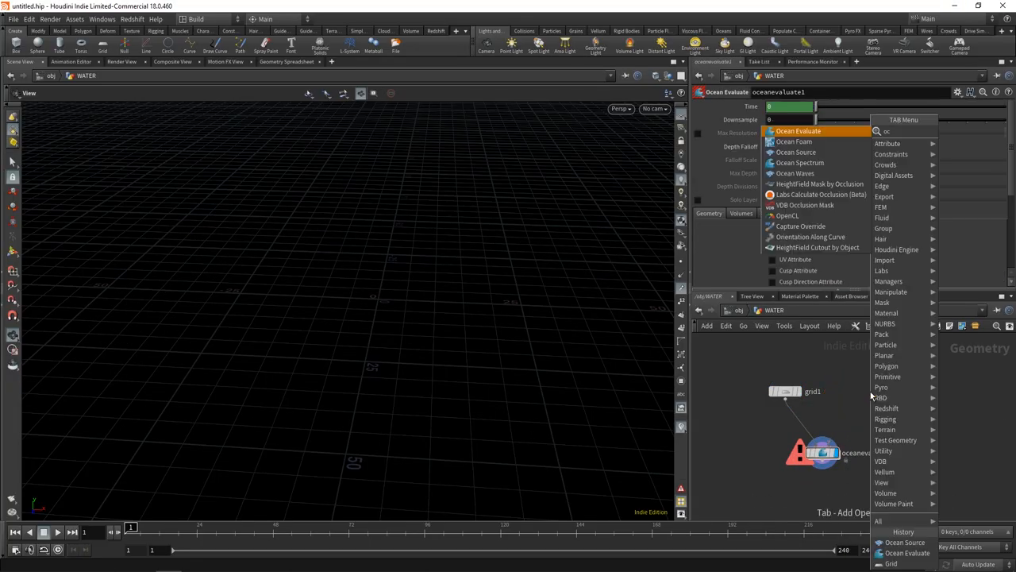
Bring up the Waterway scene rendering wooden poles in rippling water through Redshift.
{"action": "left_click", "coordinate": [800, 162]}
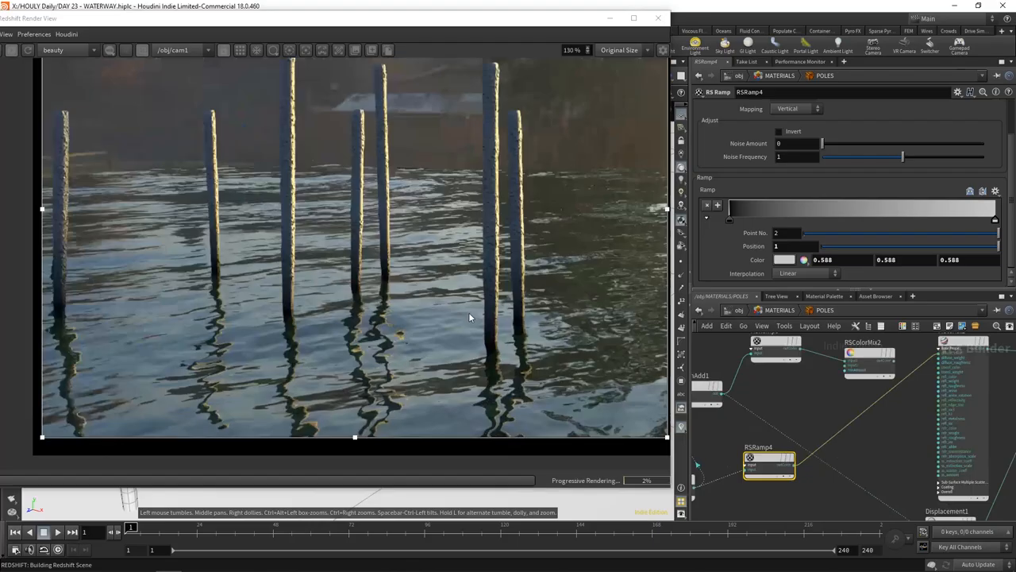
Review the gondola cover network, showing the group copy step's settings.
{"action": "left_click", "coordinate": [783, 259]}
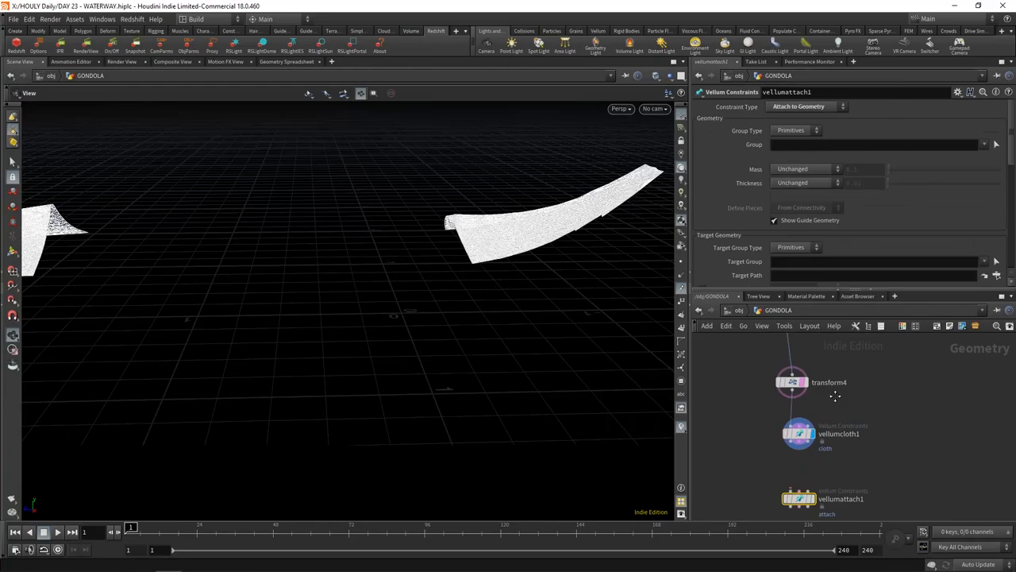
{"action": "left_click", "coordinate": [751, 405]}
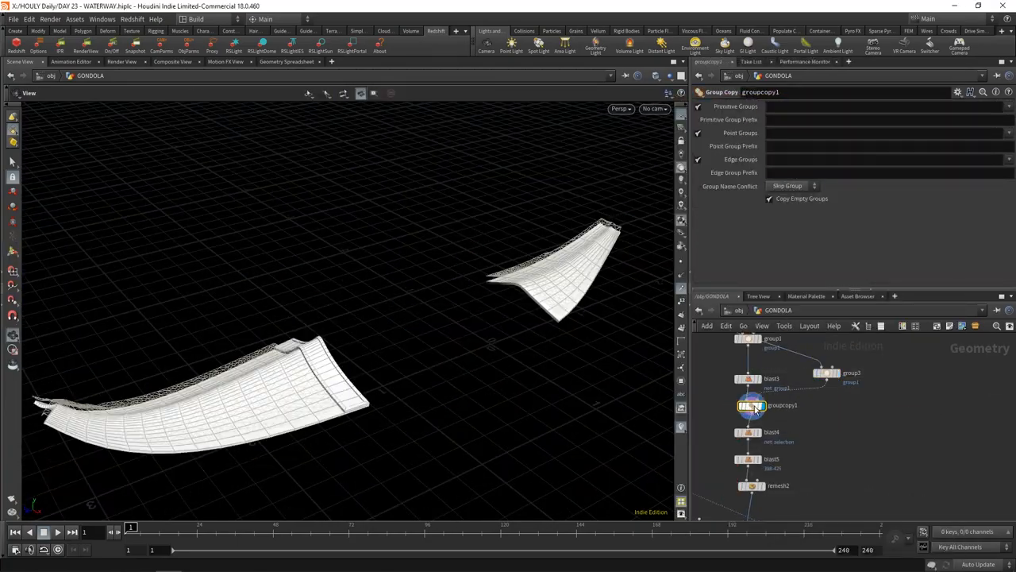
{"action": "left_click", "coordinate": [794, 469]}
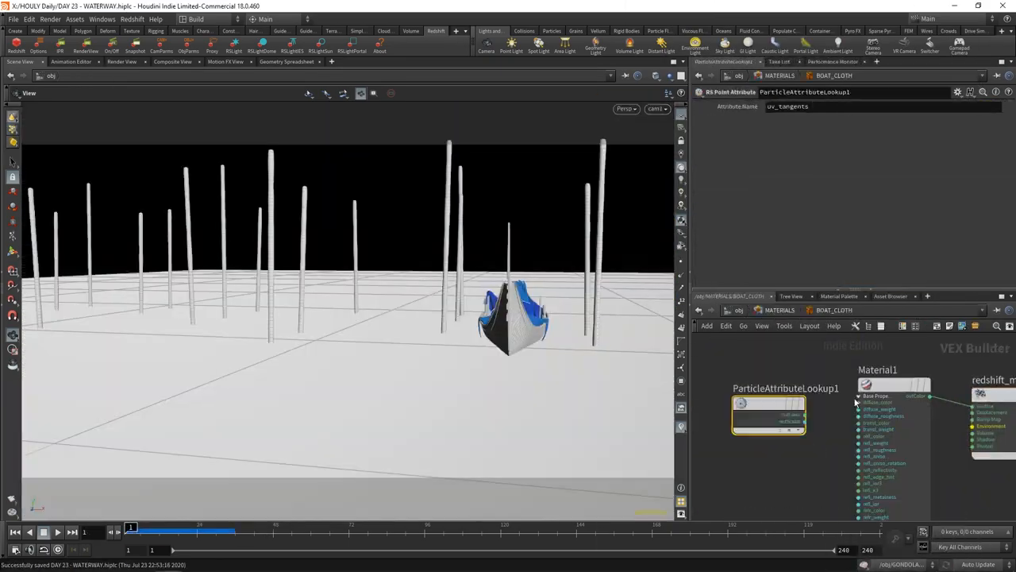
Select and enter GONDOLA, render the four covered gondolas in Redshift, then close the view.
{"action": "left_click", "coordinate": [765, 394]}
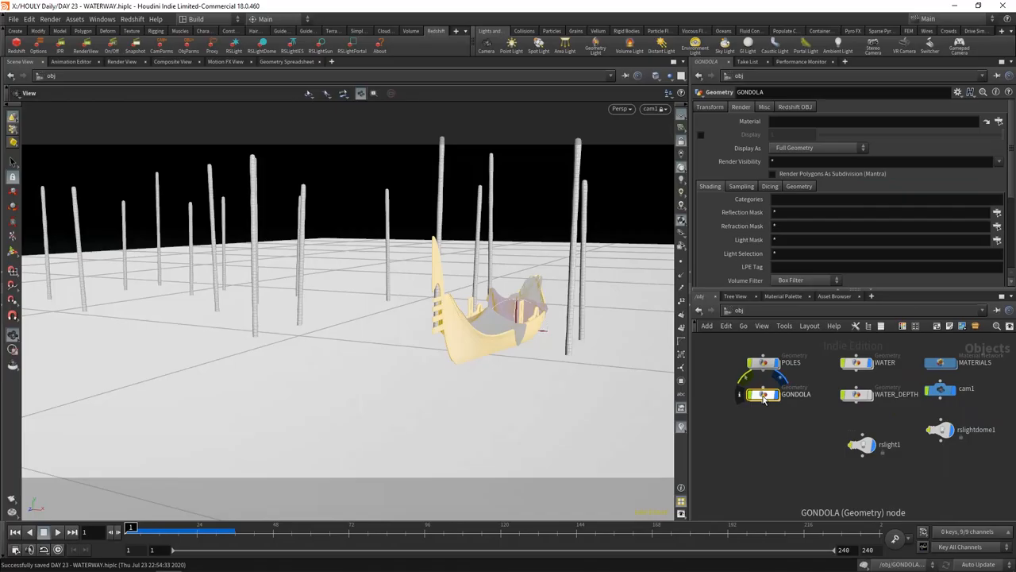
{"action": "double_click", "coordinate": [764, 394]}
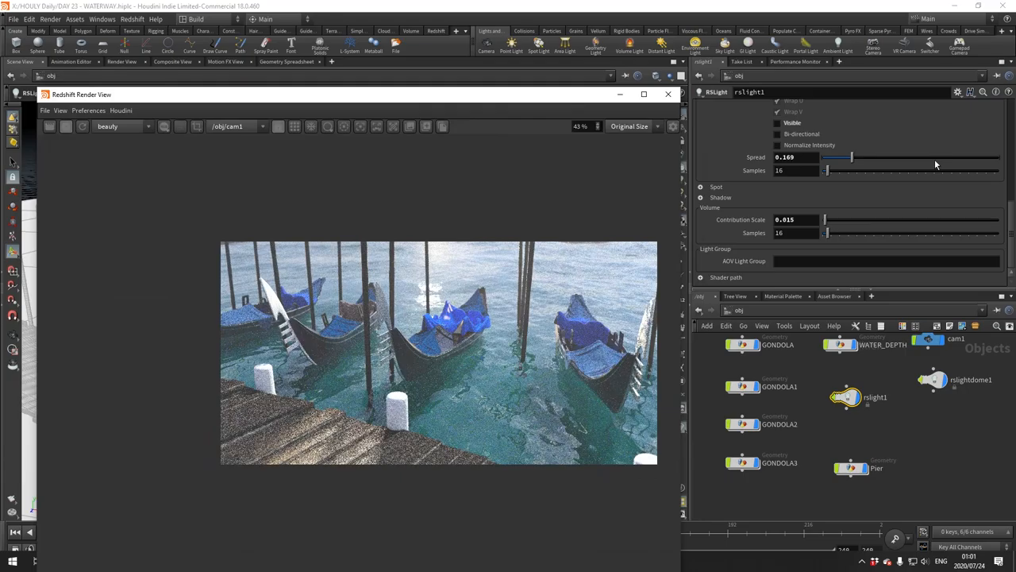
{"action": "left_click", "coordinate": [668, 94]}
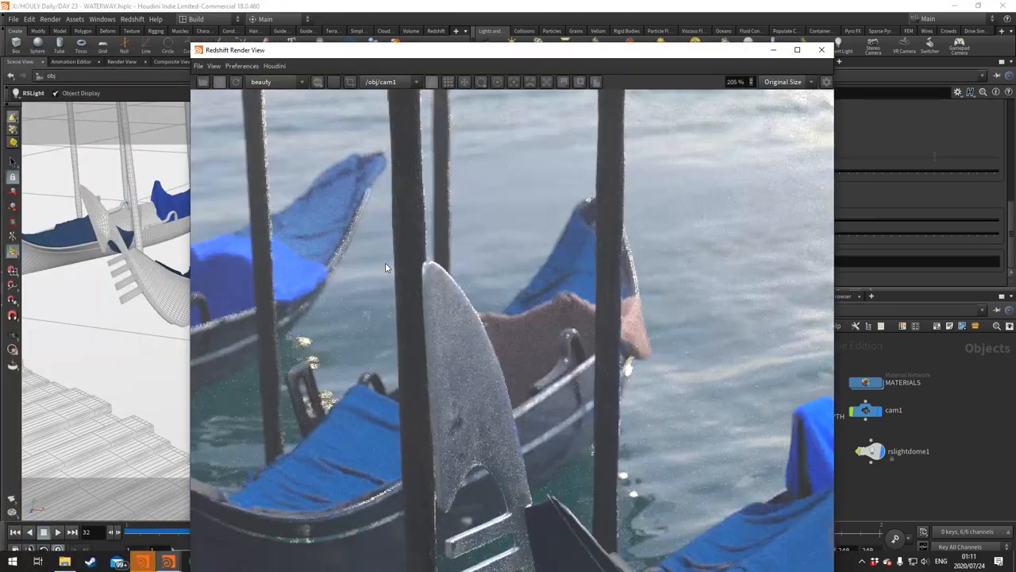
{"action": "left_click", "coordinate": [821, 49]}
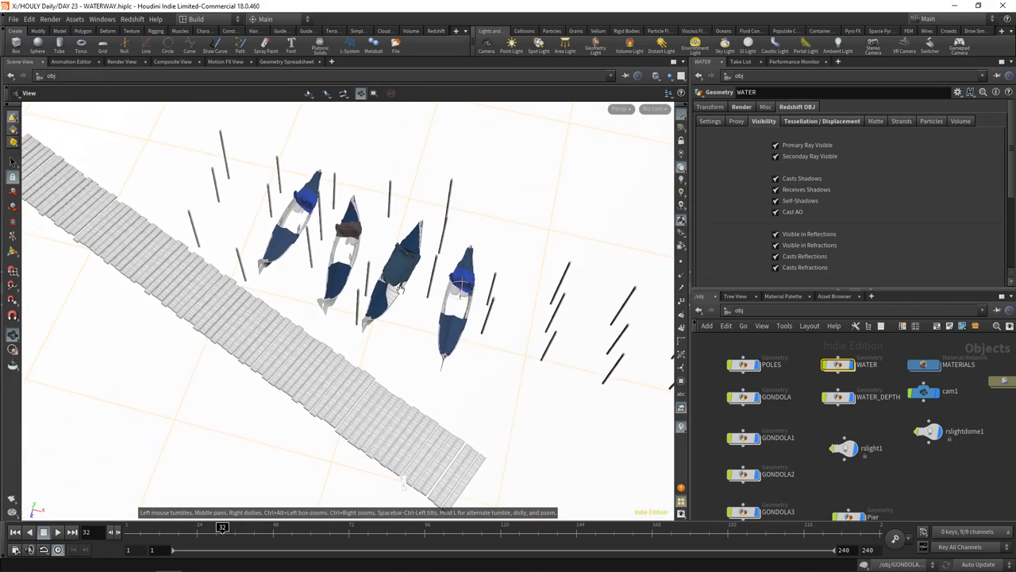
{"action": "left_click_drag", "start_coordinate": [397, 278], "coordinate": [377, 318]}
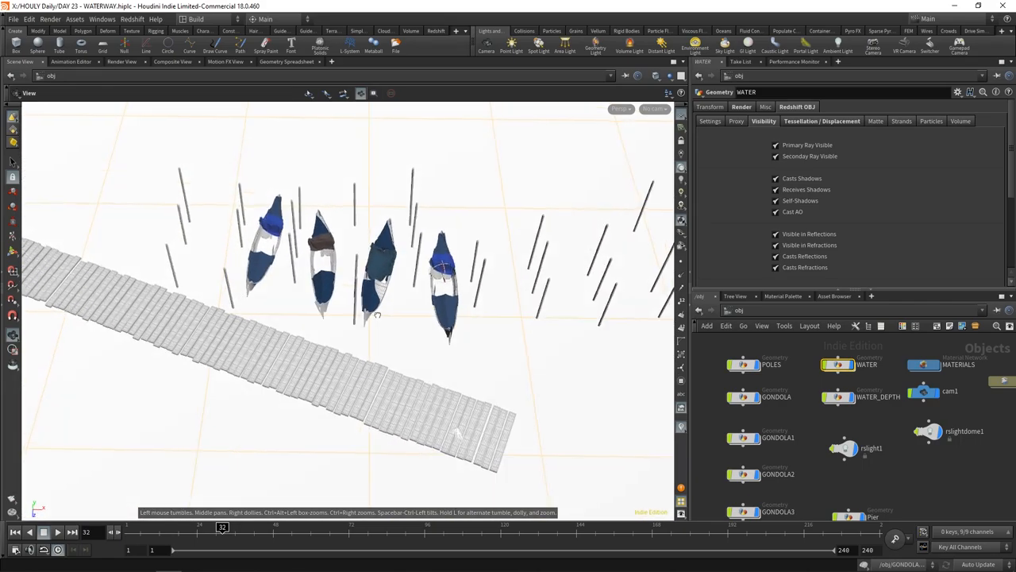
{"action": "left_click", "coordinate": [655, 109]}
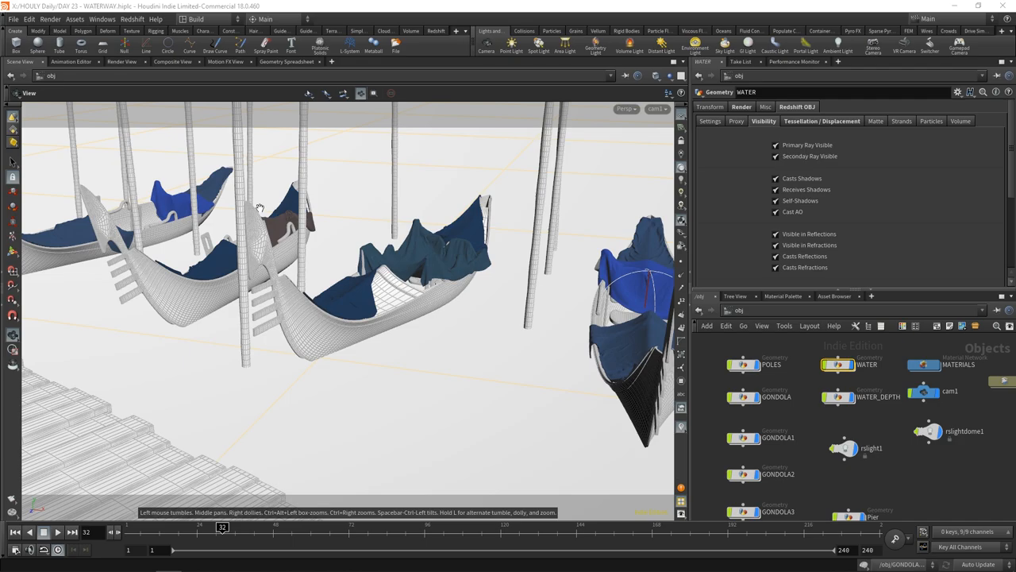
{"action": "left_click_drag", "start_coordinate": [259, 208], "coordinate": [426, 344]}
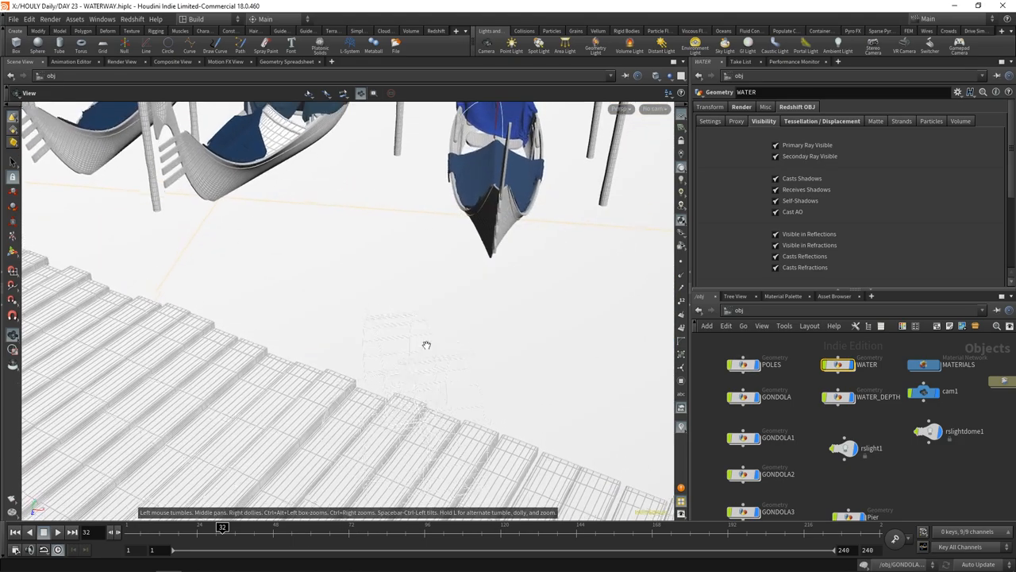
{"action": "left_click_drag", "start_coordinate": [427, 345], "coordinate": [405, 405]}
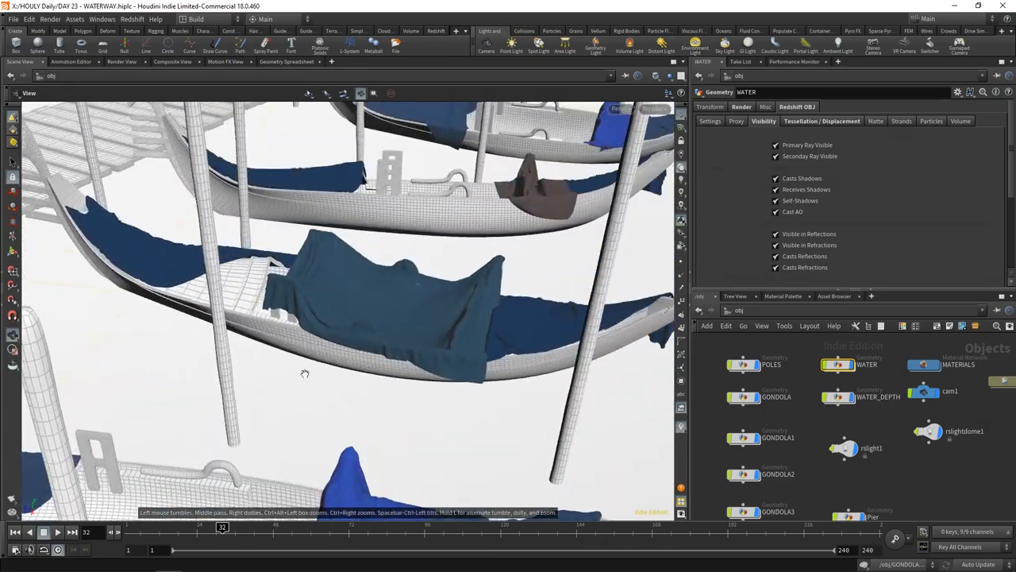
{"action": "left_click_drag", "start_coordinate": [304, 373], "coordinate": [370, 252]}
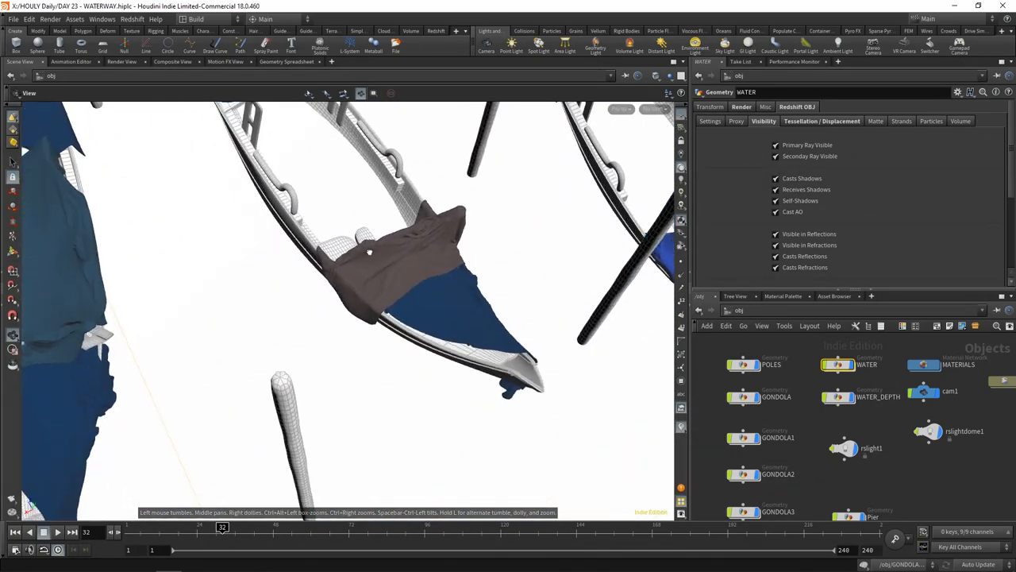
{"action": "left_click_drag", "start_coordinate": [369, 252], "coordinate": [437, 278]}
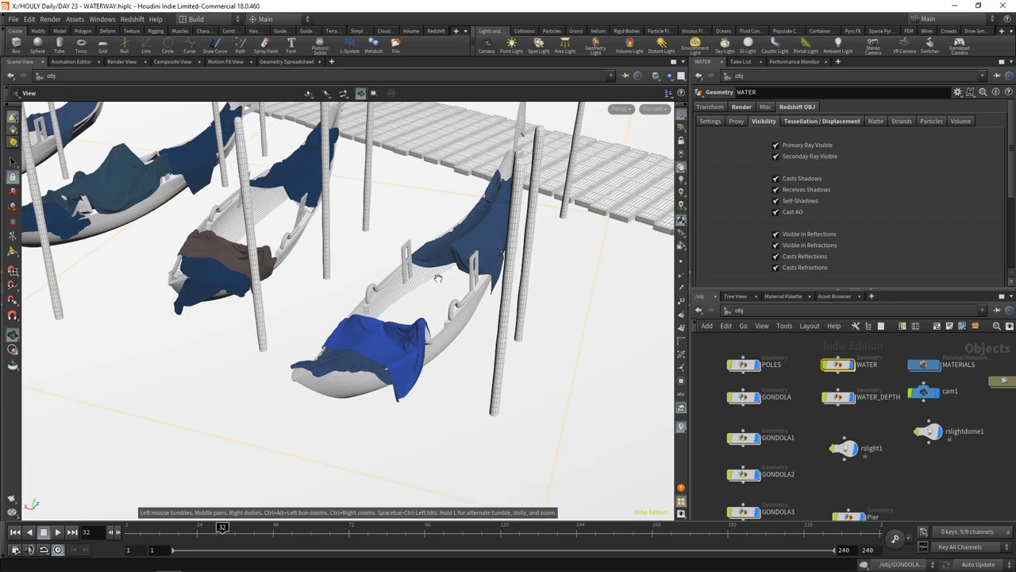
{"action": "left_click_drag", "start_coordinate": [436, 278], "coordinate": [357, 298]}
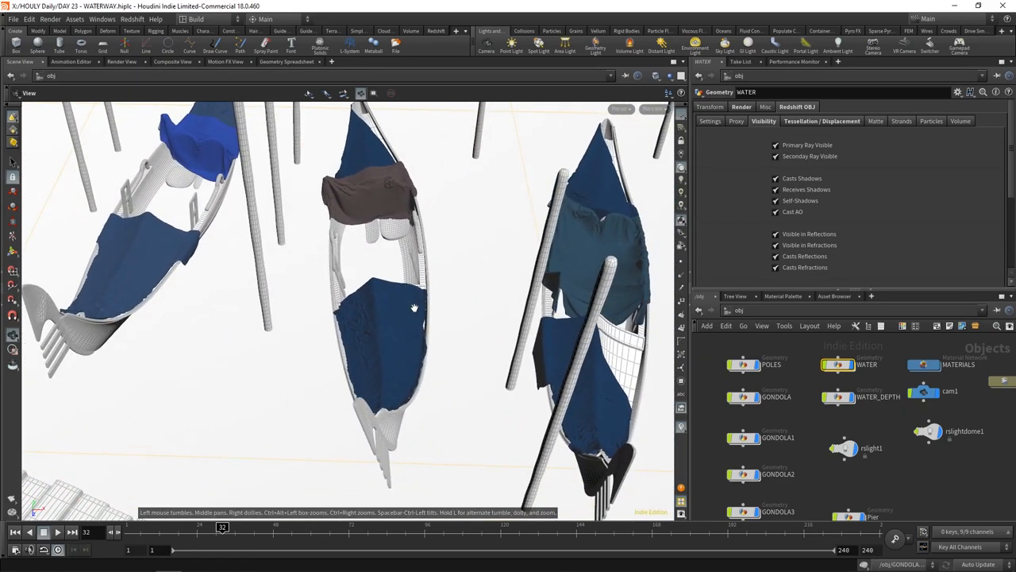
{"action": "left_click_drag", "start_coordinate": [413, 307], "coordinate": [400, 337]}
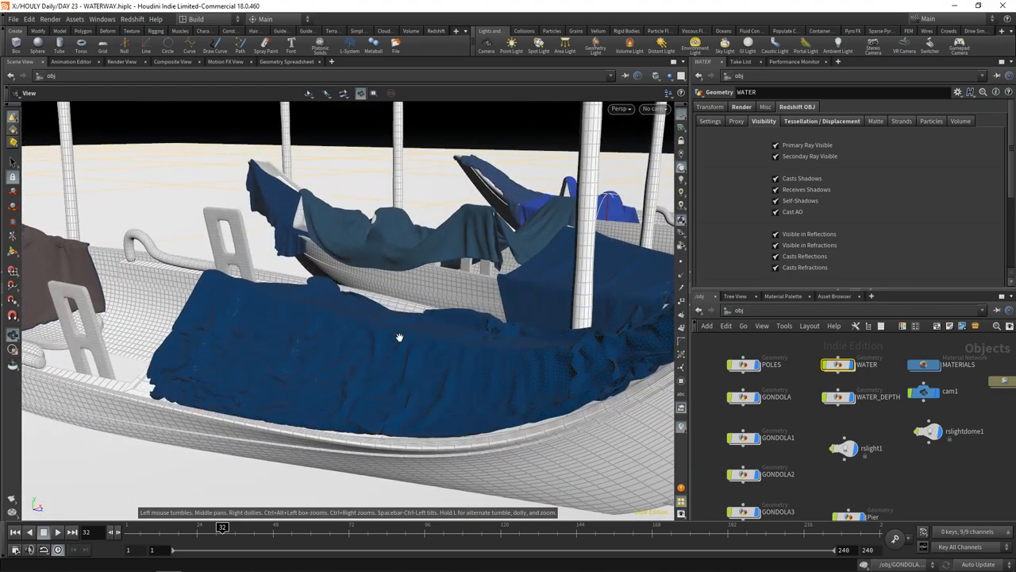
{"action": "left_click_drag", "start_coordinate": [397, 337], "coordinate": [380, 360]}
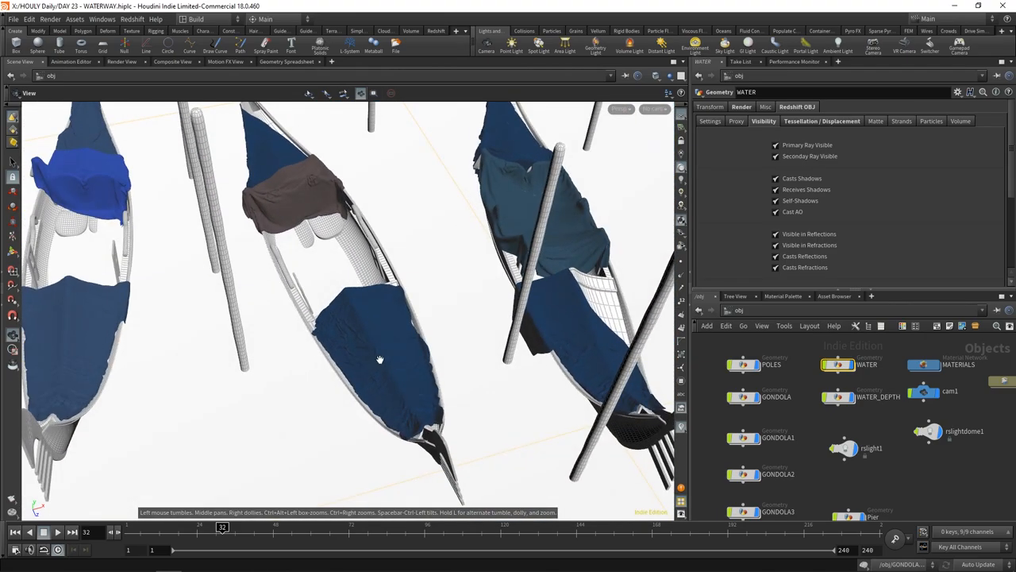
{"action": "left_click_drag", "start_coordinate": [379, 359], "coordinate": [345, 380]}
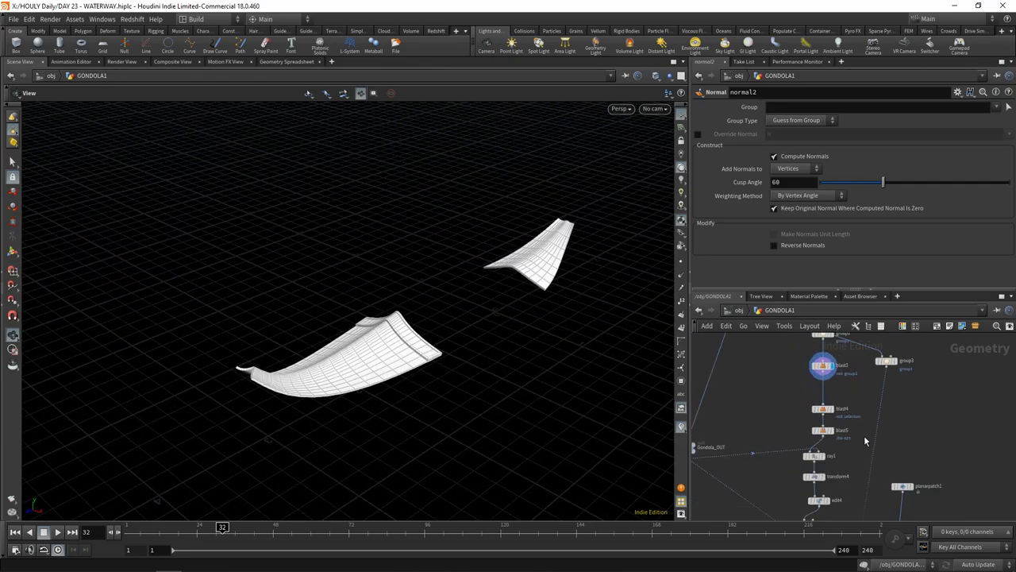
Merge group5 with the ray2 projection and feed the result into remesh2.
{"action": "left_click", "coordinate": [817, 451]}
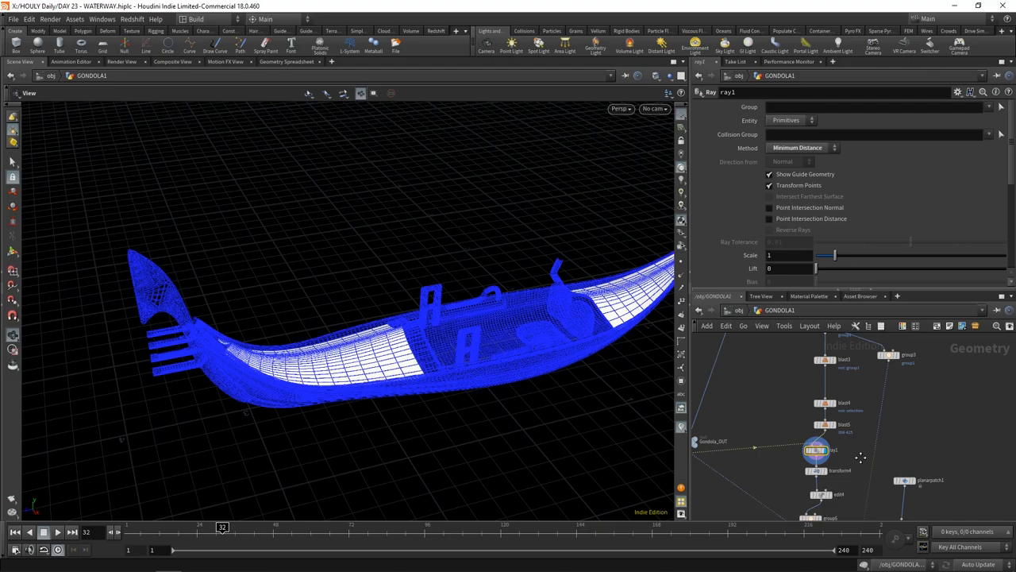
{"action": "left_click", "coordinate": [825, 463]}
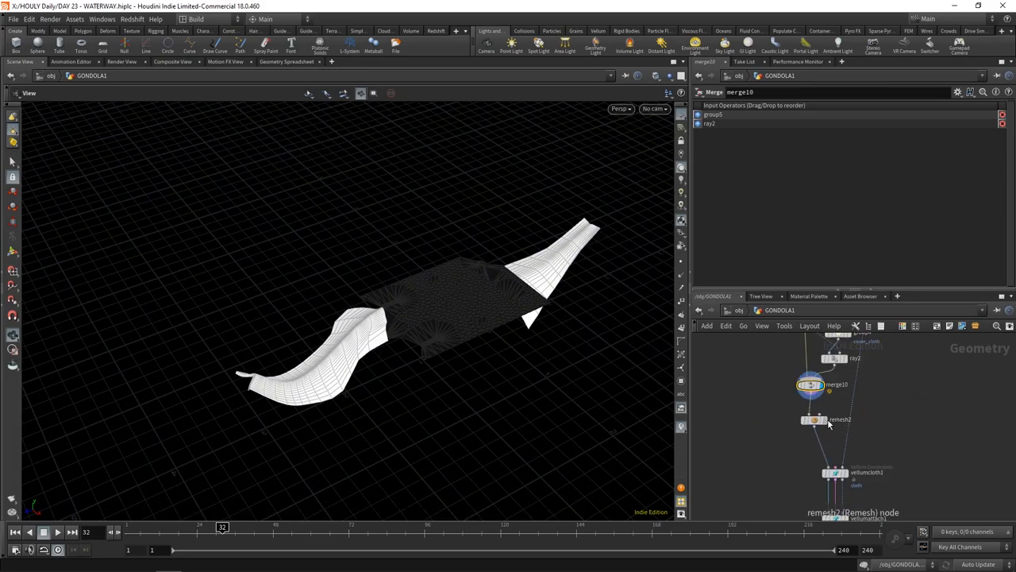
Inspect the remesh2 cover in the viewport and raise its Iterations from 4 to 10.
{"action": "left_click", "coordinate": [814, 419]}
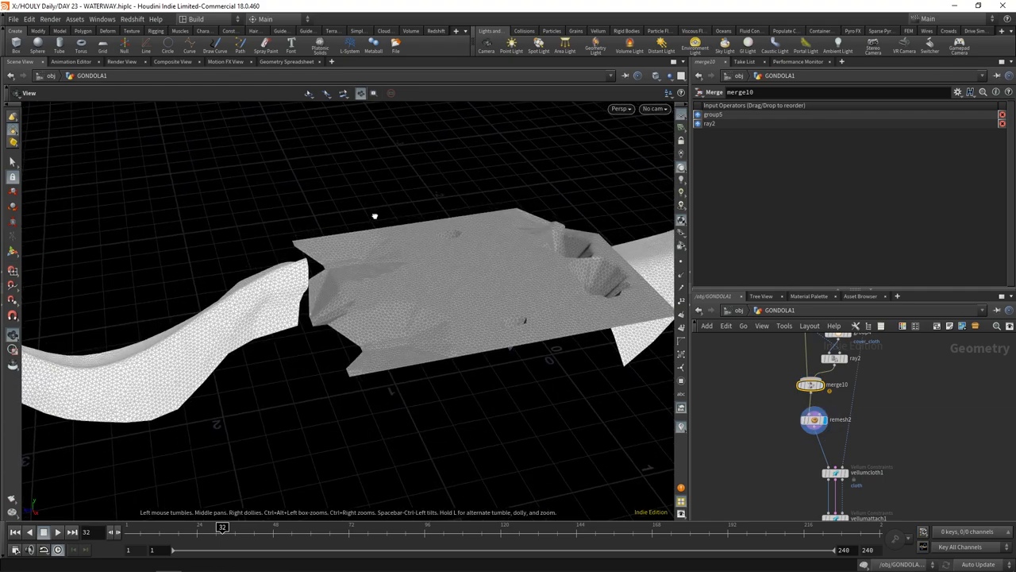
{"action": "left_click", "coordinate": [813, 419]}
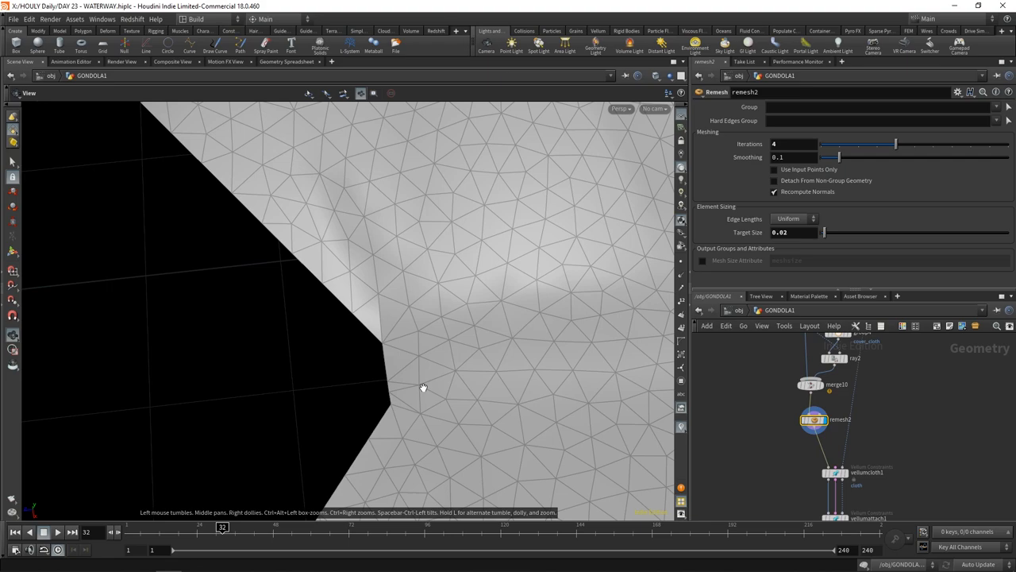
{"action": "mouse_move", "coordinate": [414, 387]}
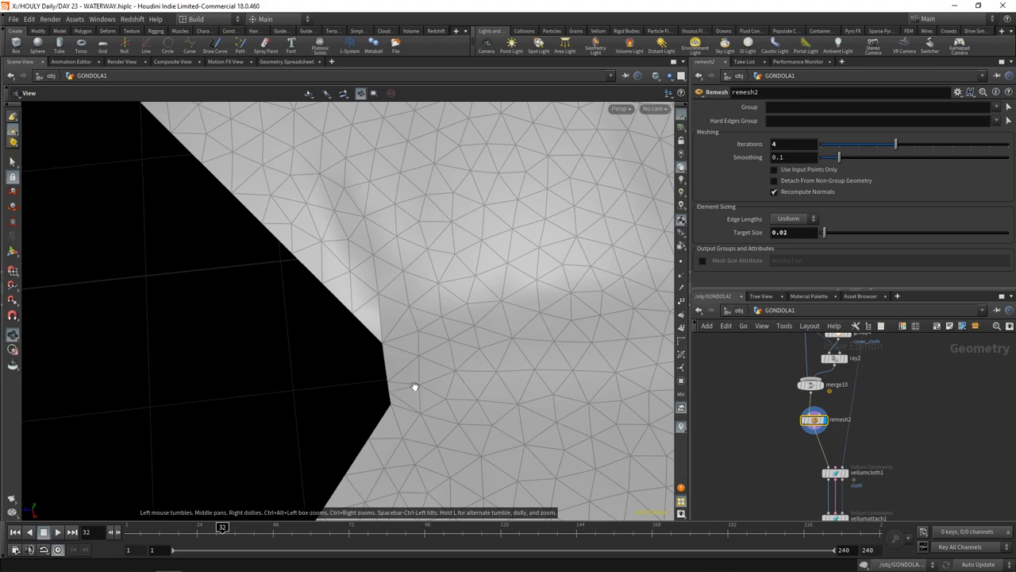
{"action": "mouse_move", "coordinate": [383, 381]}
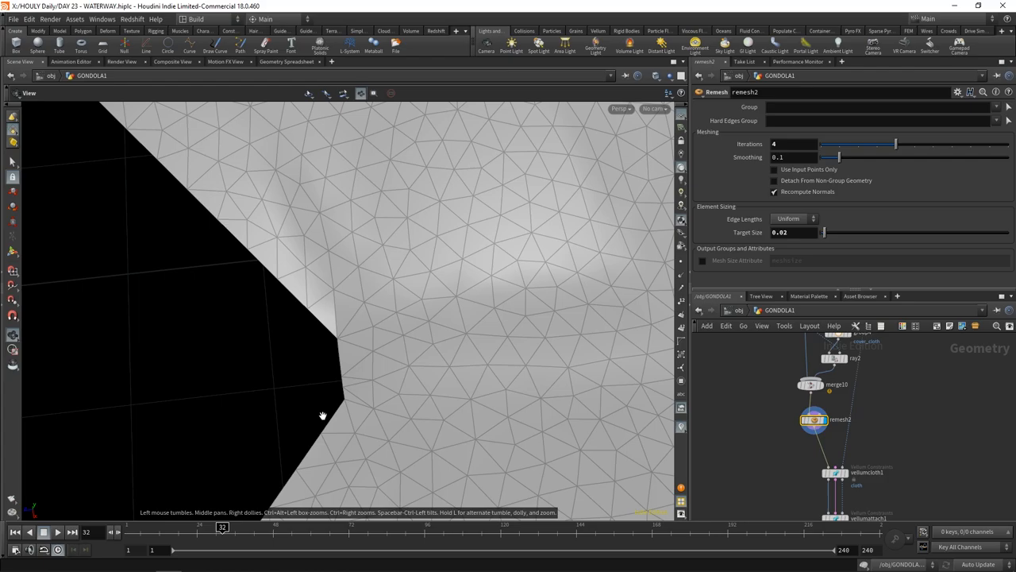
{"action": "mouse_move", "coordinate": [341, 380]}
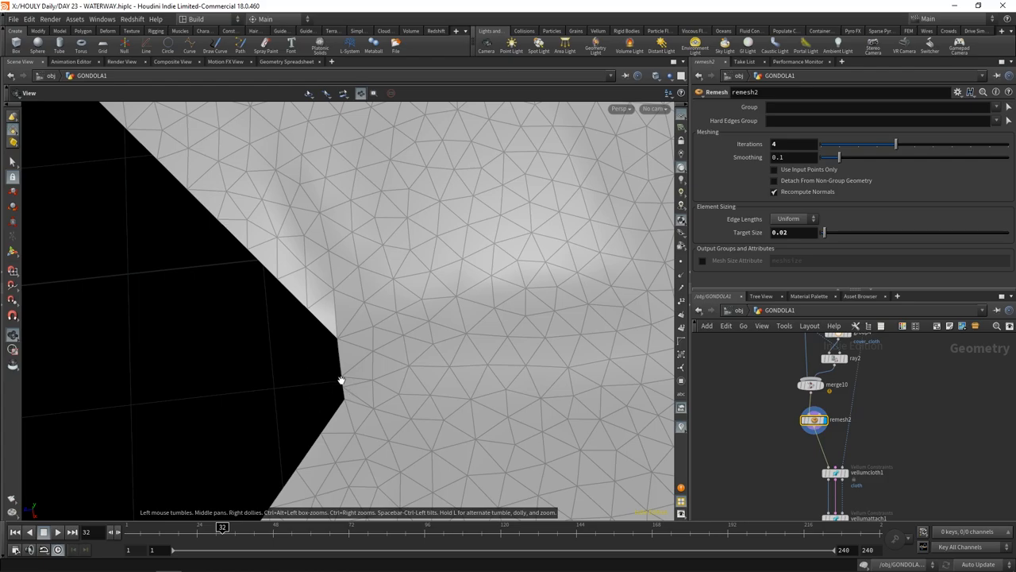
{"action": "left_click_drag", "start_coordinate": [341, 379], "coordinate": [369, 352]}
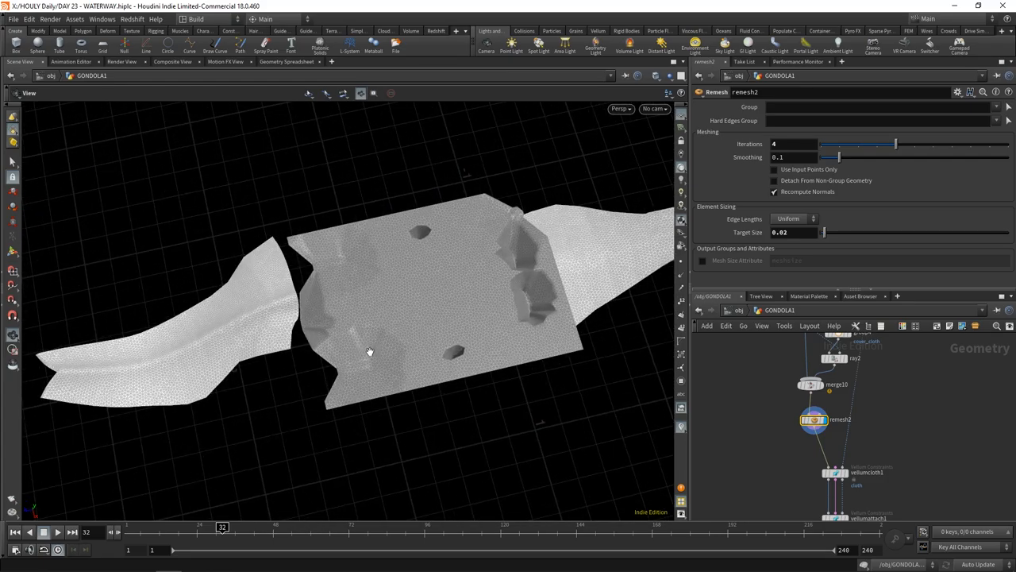
{"action": "left_click_drag", "start_coordinate": [369, 351], "coordinate": [377, 357]}
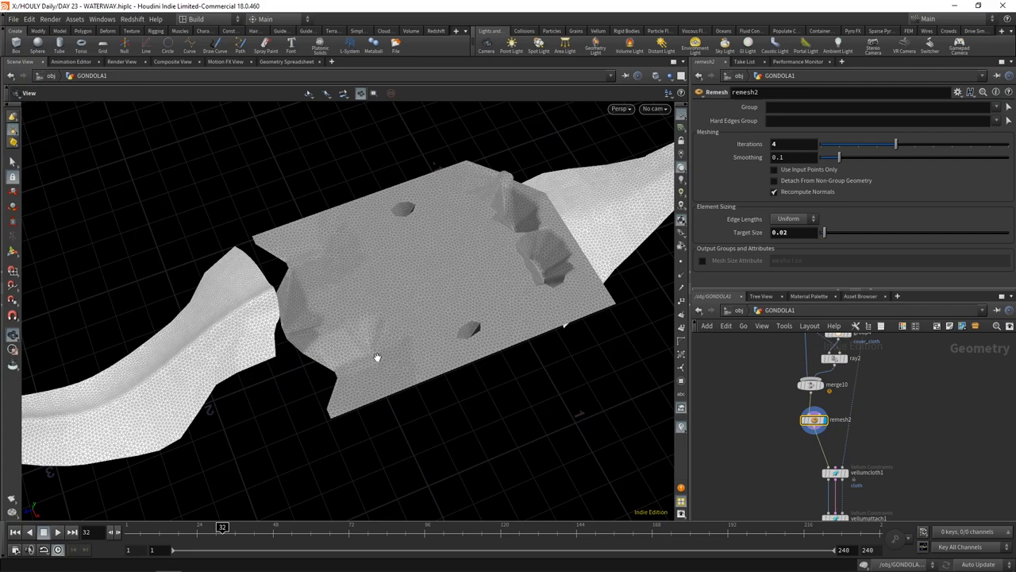
{"action": "mouse_move", "coordinate": [389, 346]}
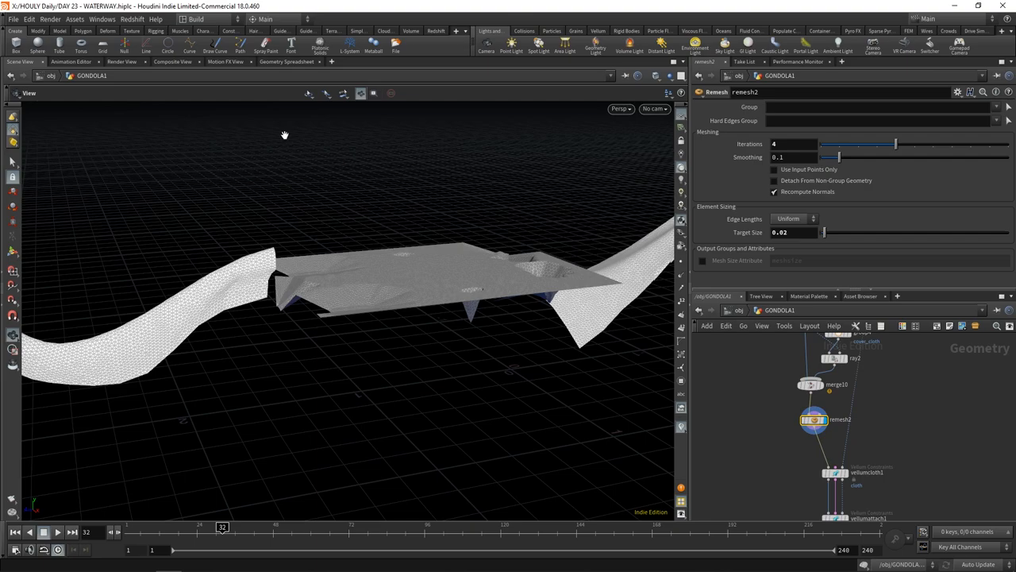
{"action": "left_click_drag", "start_coordinate": [285, 135], "coordinate": [407, 332]}
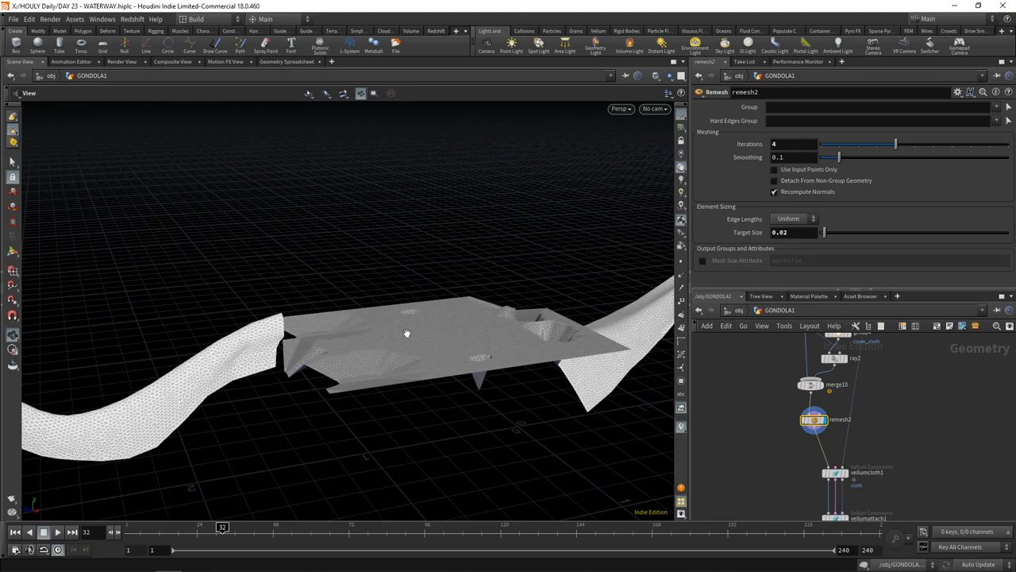
{"action": "left_click_drag", "start_coordinate": [406, 333], "coordinate": [421, 364]}
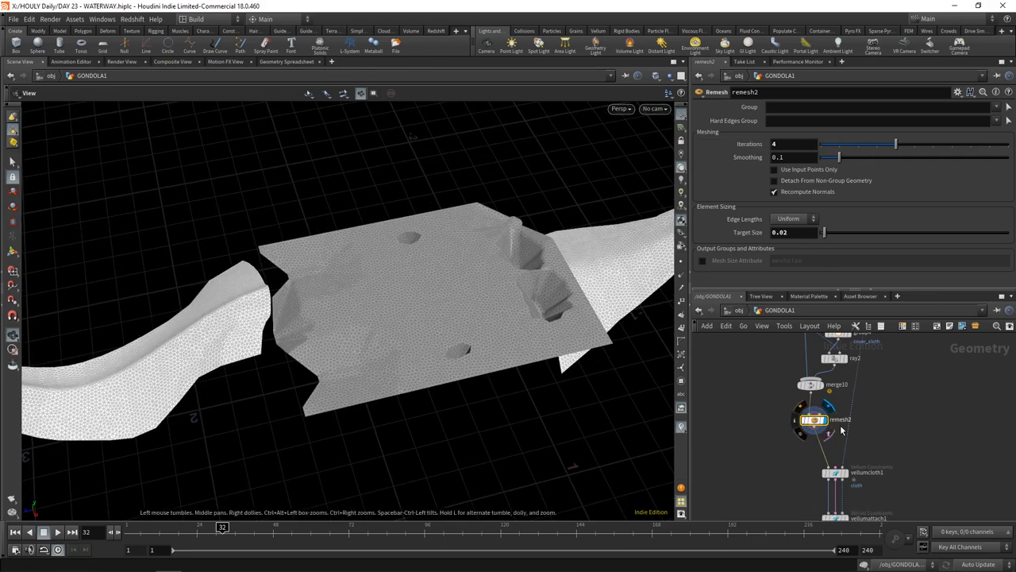
{"action": "left_click_drag", "start_coordinate": [877, 144], "coordinate": [911, 144]}
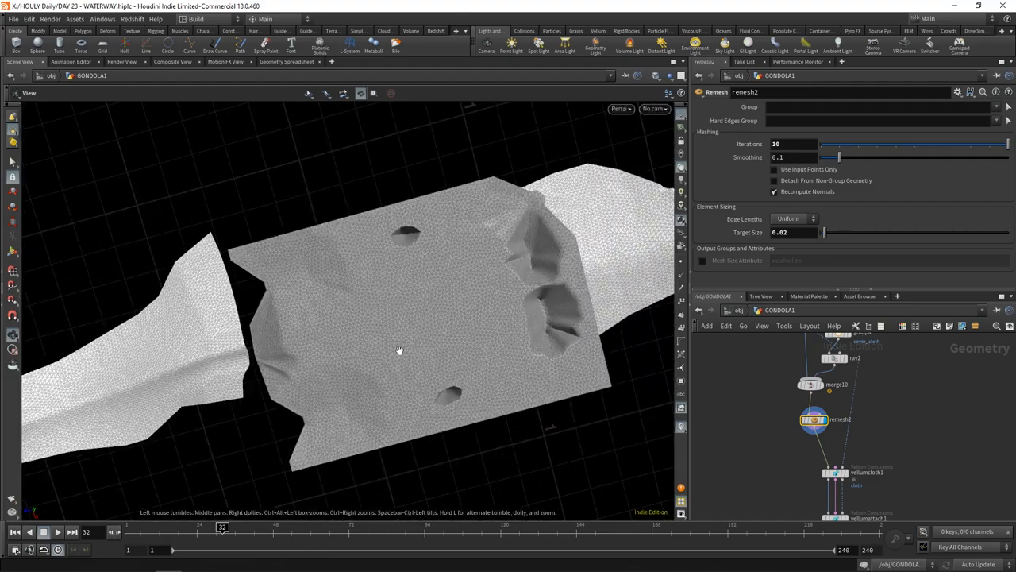
{"action": "left_click_drag", "start_coordinate": [397, 350], "coordinate": [297, 135]}
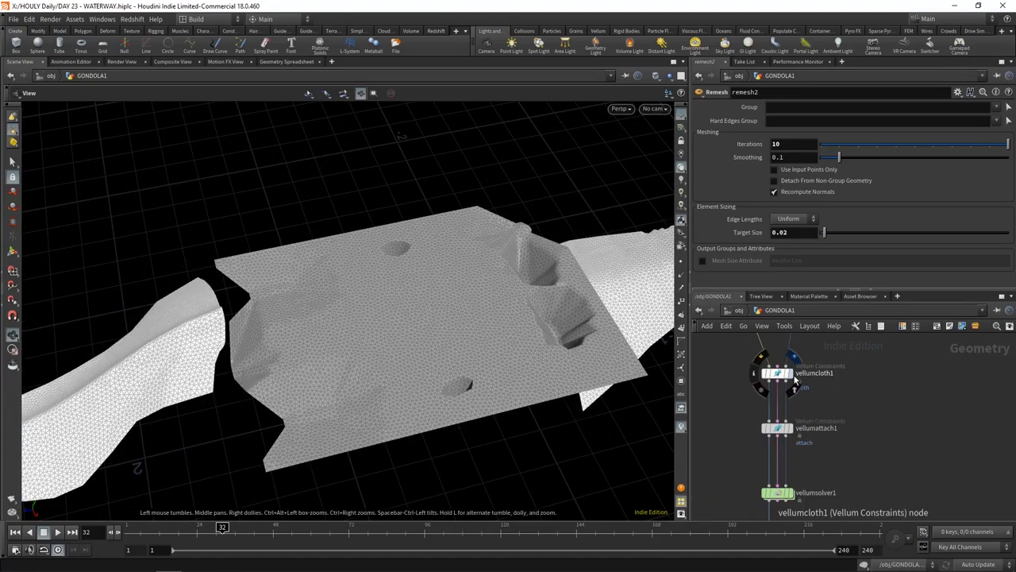
Show vellumcloth1's constraints: stretch stiffness 1e+10, bend stiffness 0.1 with plasticity.
{"action": "left_click", "coordinate": [776, 373]}
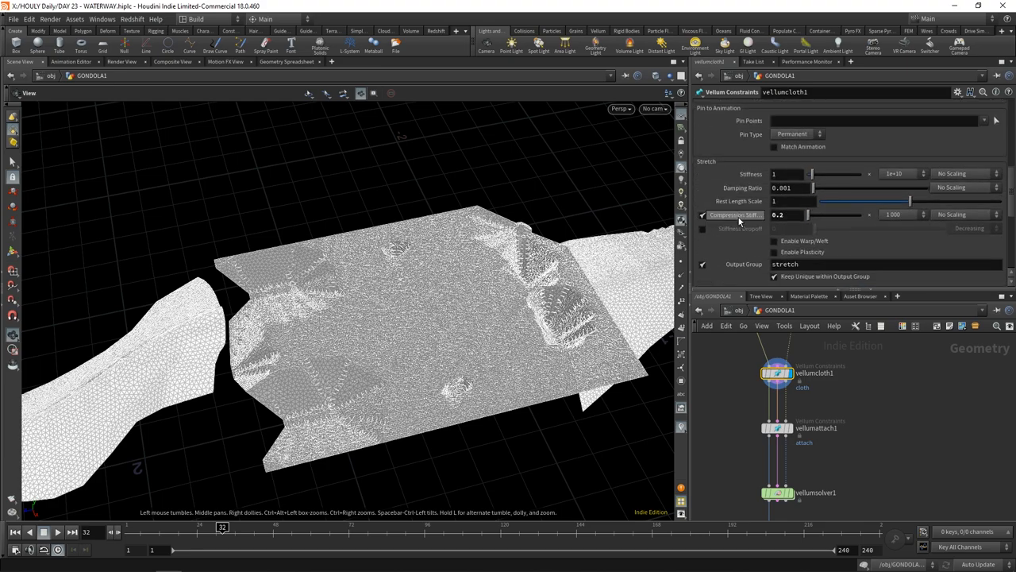
{"action": "mouse_move", "coordinate": [878, 179]}
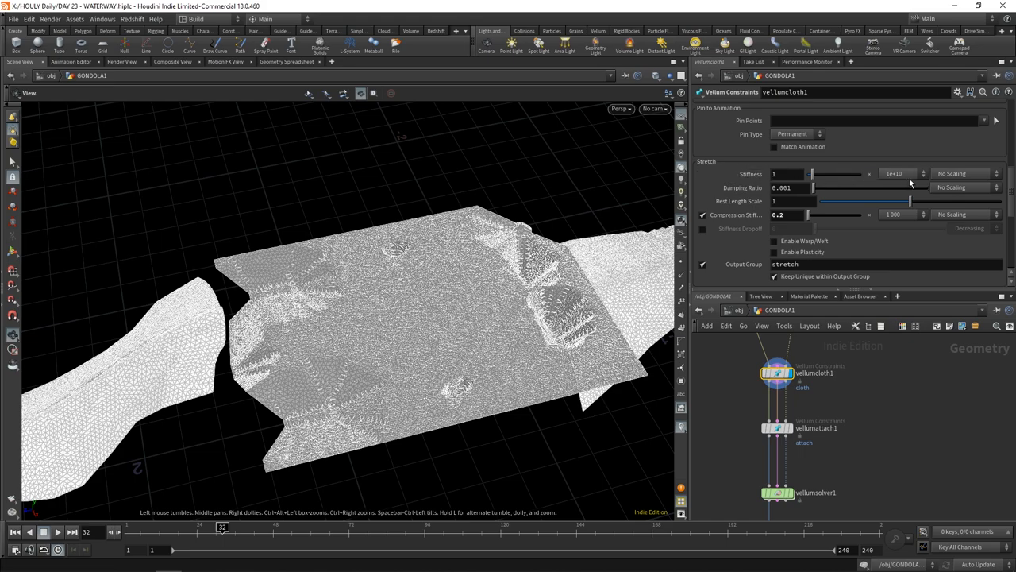
{"action": "mouse_move", "coordinate": [850, 194]}
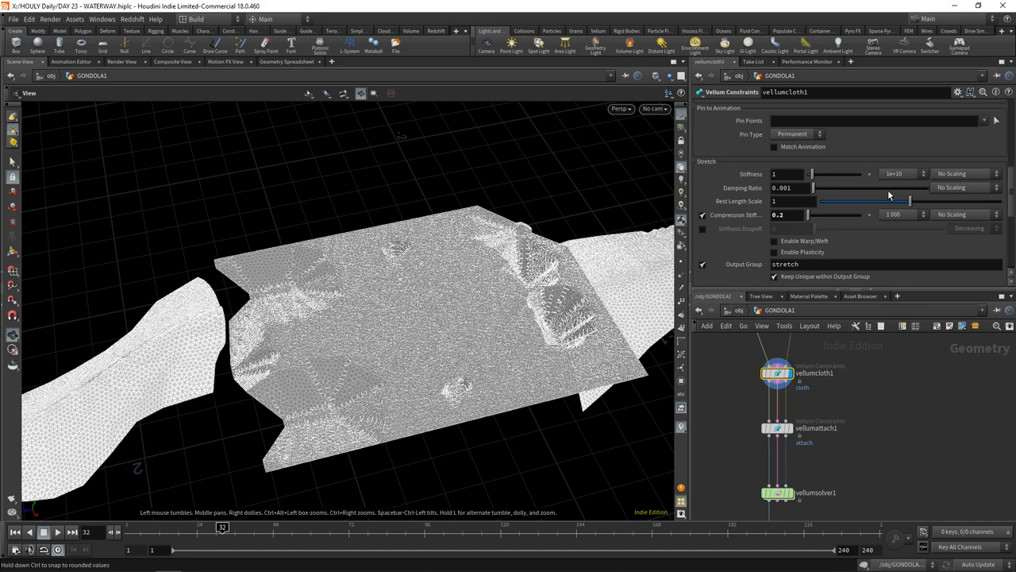
{"action": "mouse_move", "coordinate": [865, 178]}
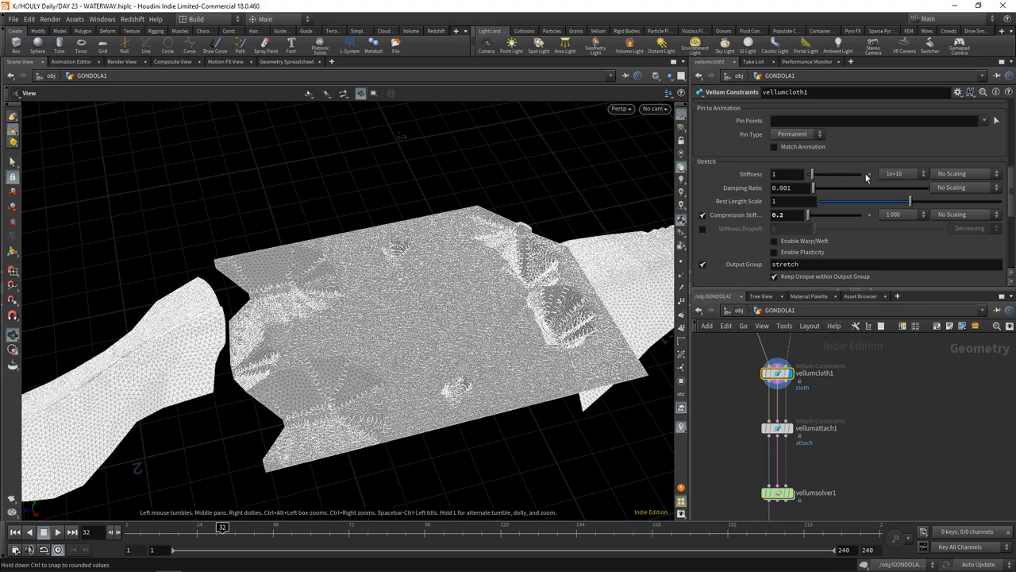
{"action": "mouse_move", "coordinate": [767, 233]}
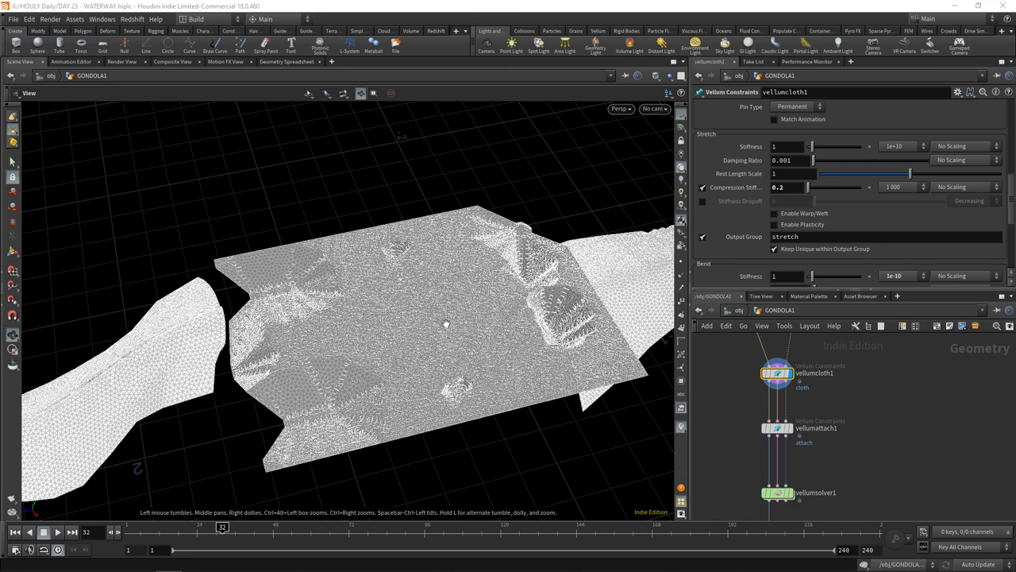
{"action": "left_click", "coordinate": [790, 187]}
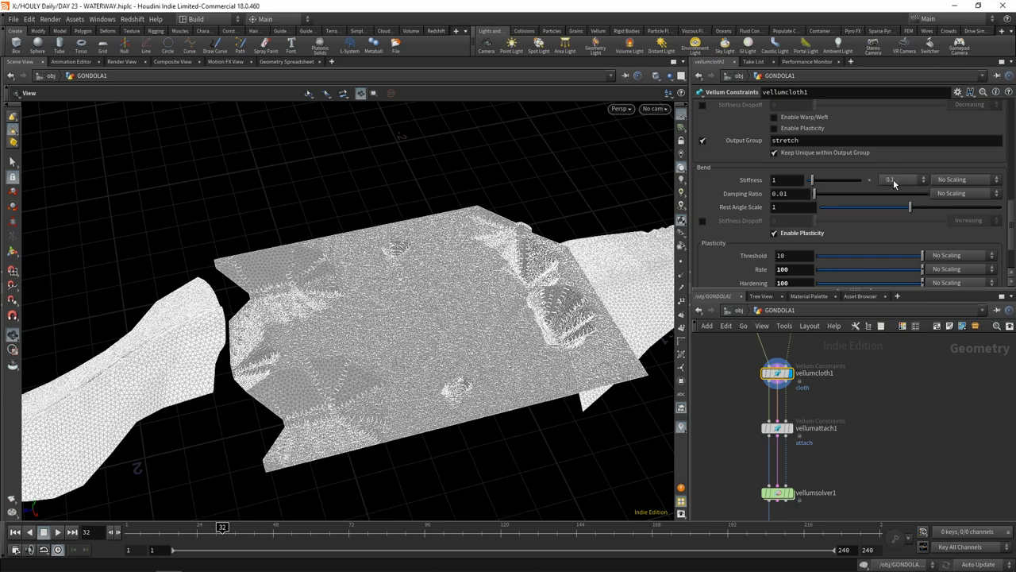
Choose 1e-10 as vellumcloth1's bend stiffness multiplier, reconfirming it from the dropdown.
{"action": "left_click", "coordinate": [901, 179]}
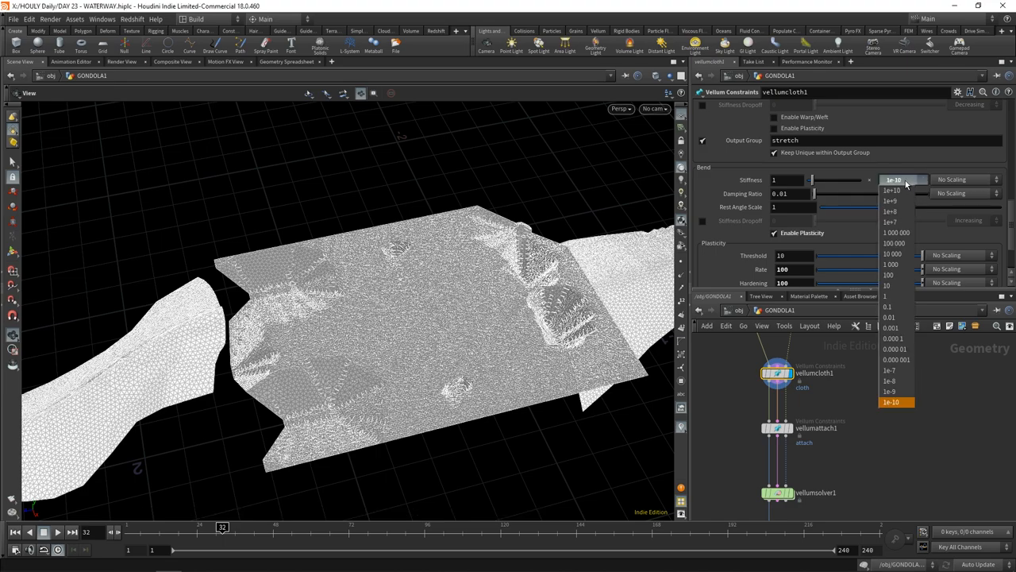
{"action": "left_click", "coordinate": [891, 401]}
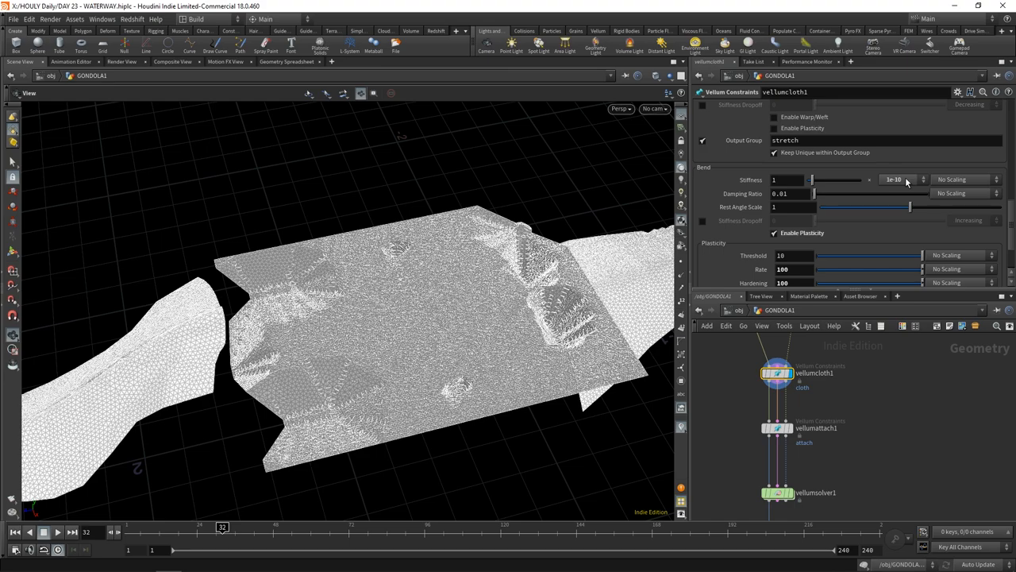
{"action": "mouse_move", "coordinate": [774, 256]}
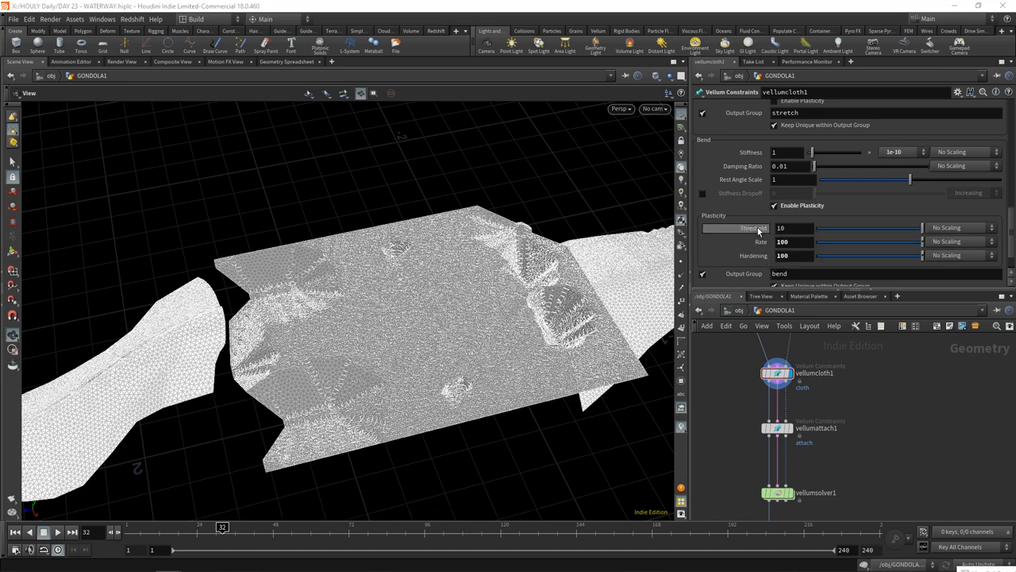
{"action": "mouse_move", "coordinate": [754, 227]}
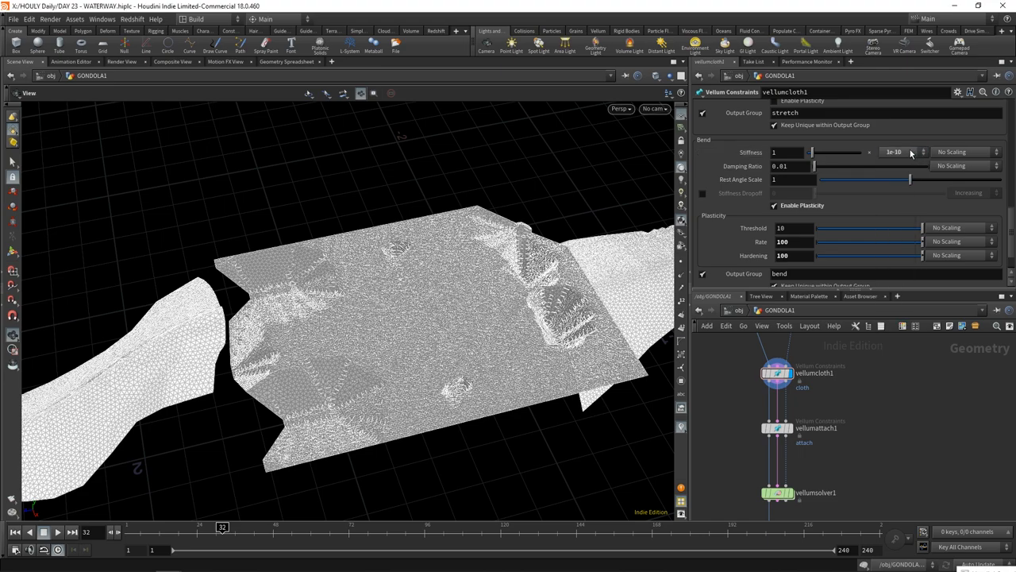
{"action": "left_click", "coordinate": [911, 152]}
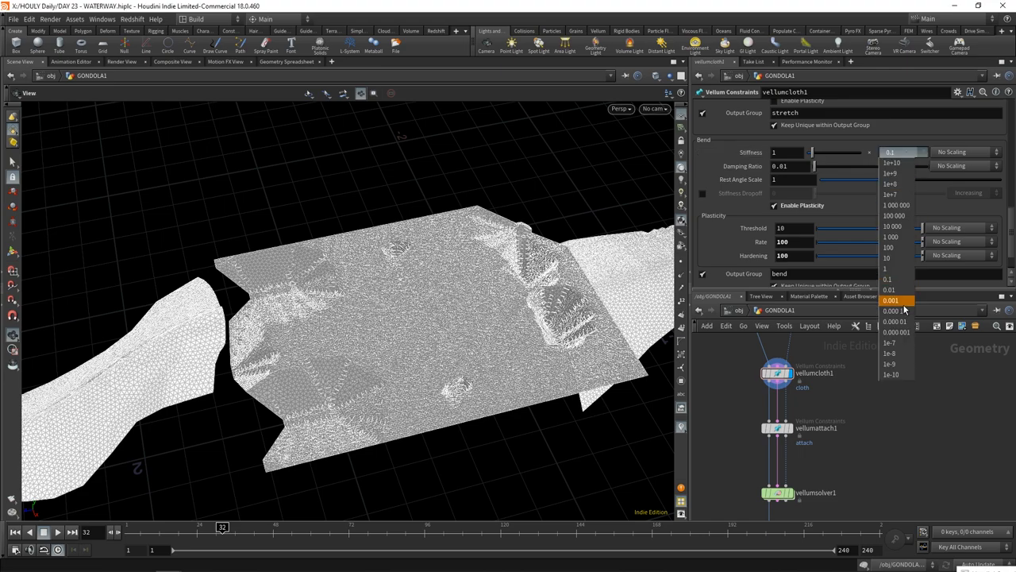
{"action": "mouse_move", "coordinate": [895, 374]}
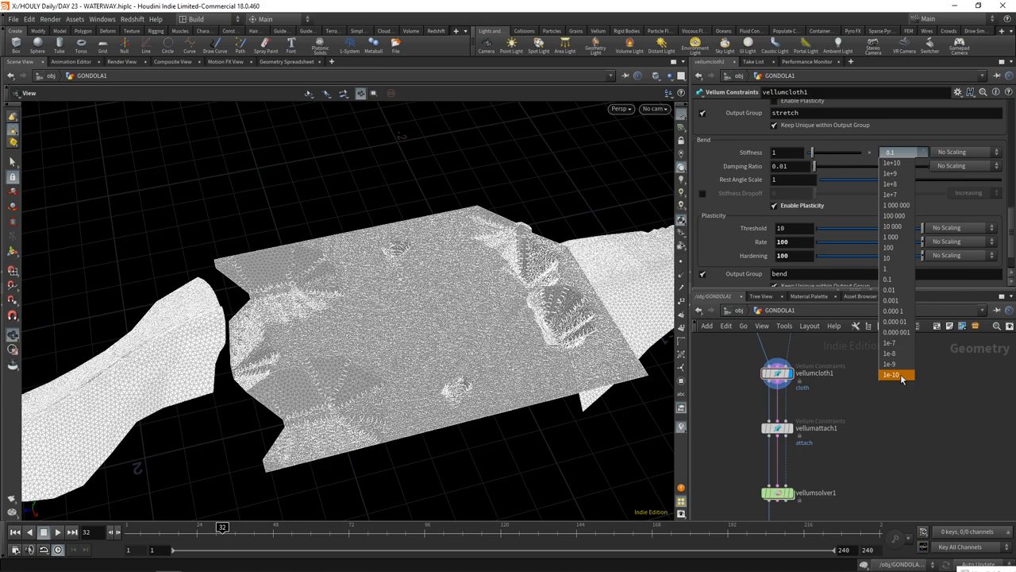
{"action": "left_click", "coordinate": [892, 374]}
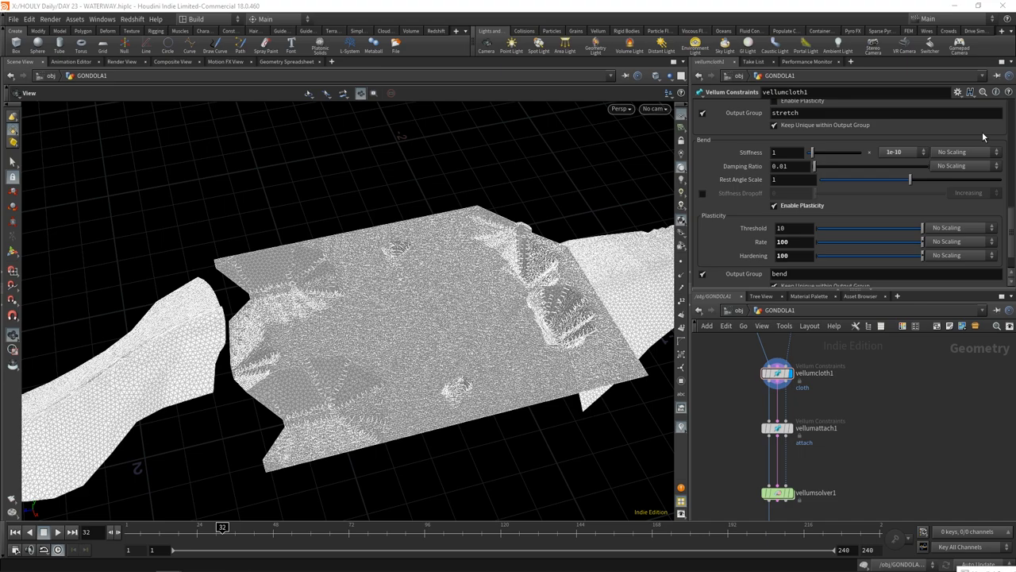
{"action": "mouse_move", "coordinate": [893, 155]}
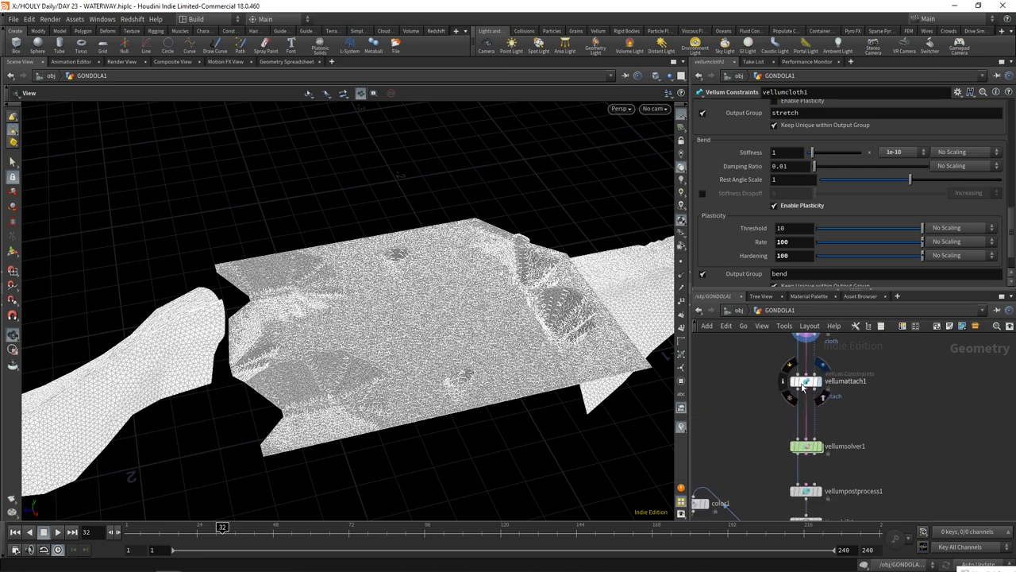
Inspect vellumattach1, display the filecache1 cached drape, and review vellumpostprocess1 settings.
{"action": "left_click", "coordinate": [804, 381]}
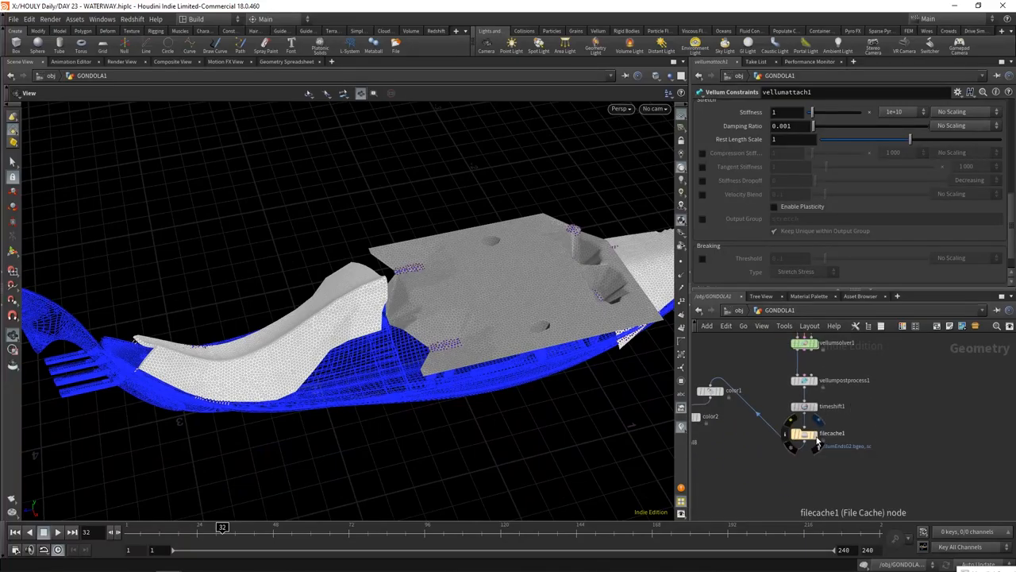
{"action": "left_click", "coordinate": [803, 433]}
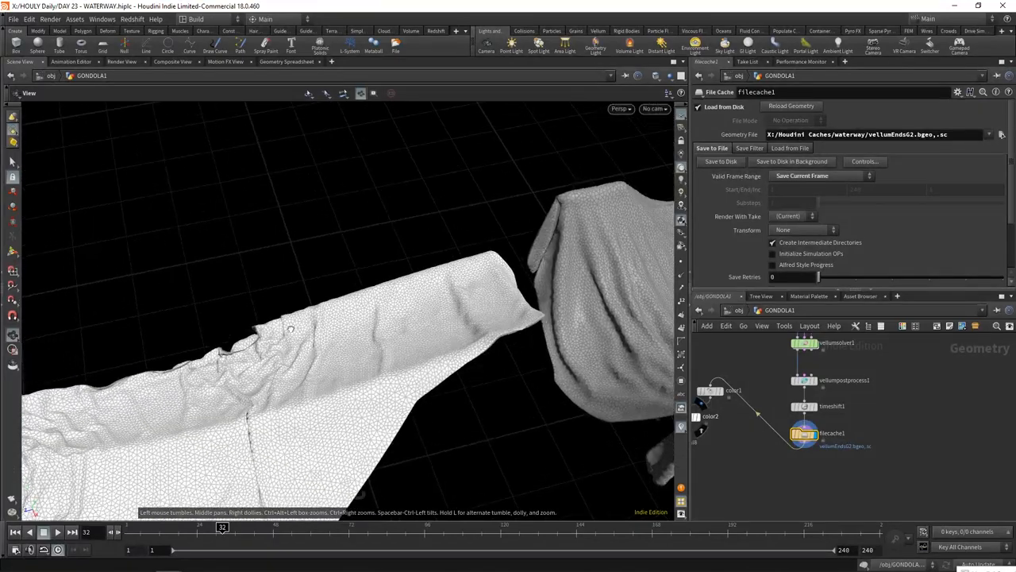
{"action": "left_click", "coordinate": [798, 410]}
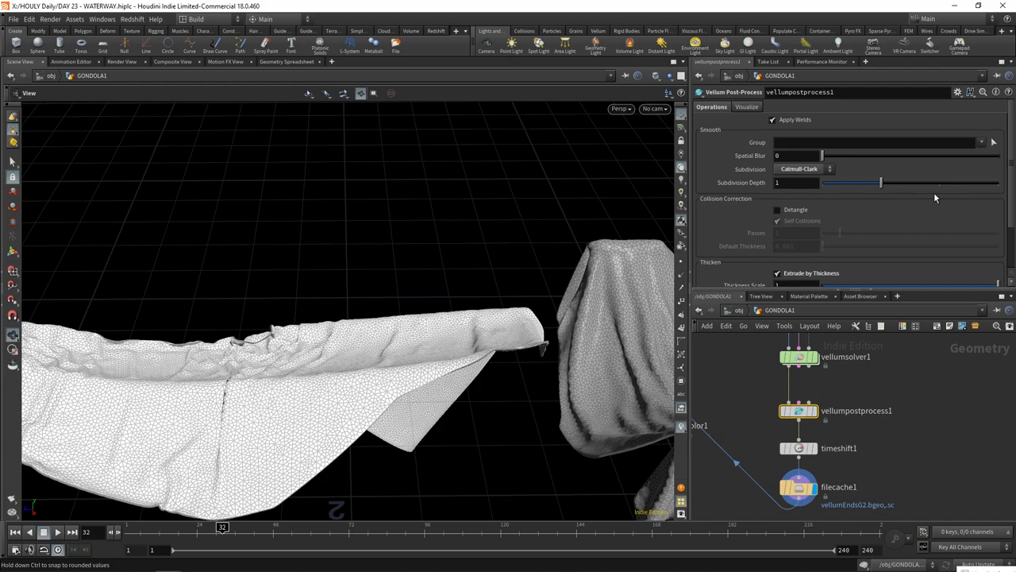
{"action": "scroll", "scroll_direction": "down", "scroll_amount": 3}
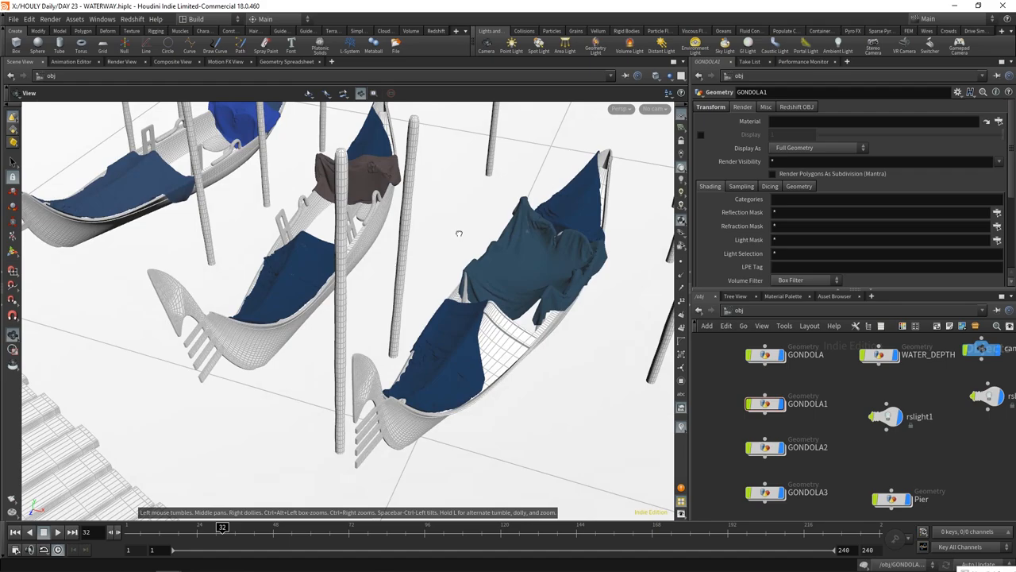
Pull the view back to frame all four draped gondolas beside the walkway.
{"action": "left_click_drag", "start_coordinate": [458, 234], "coordinate": [356, 218]}
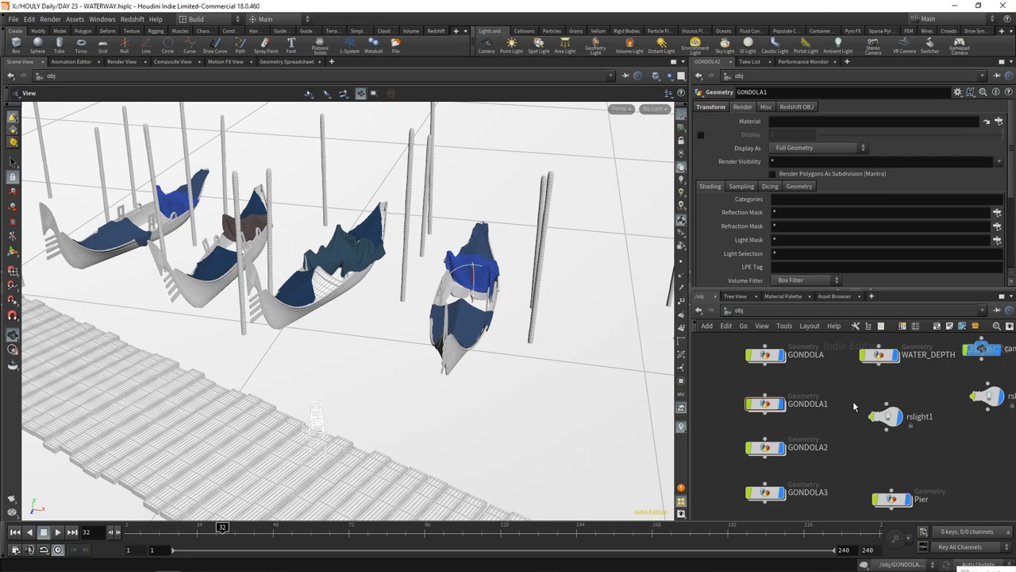
{"action": "mouse_move", "coordinate": [849, 407]}
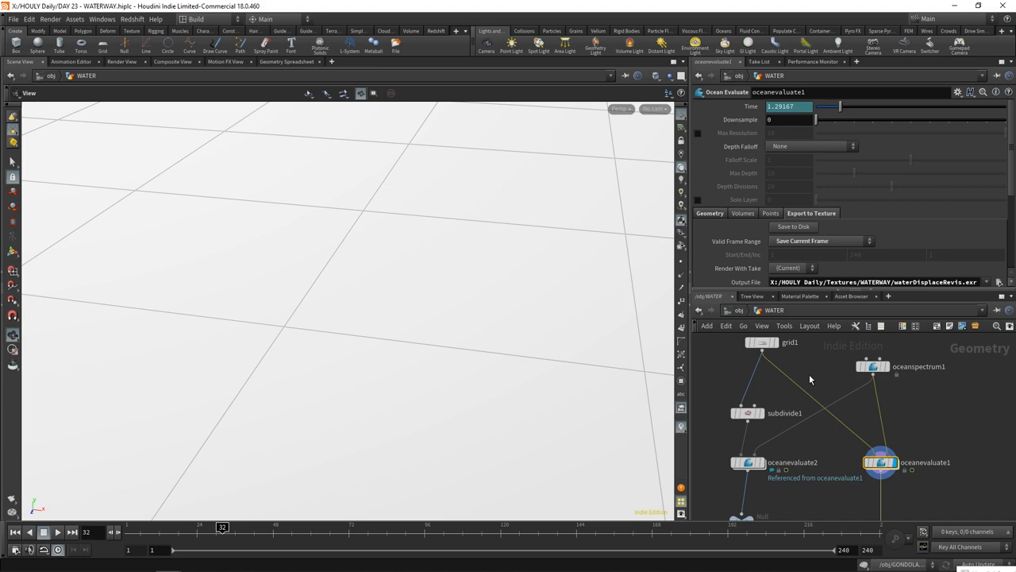
{"action": "mouse_move", "coordinate": [813, 378]}
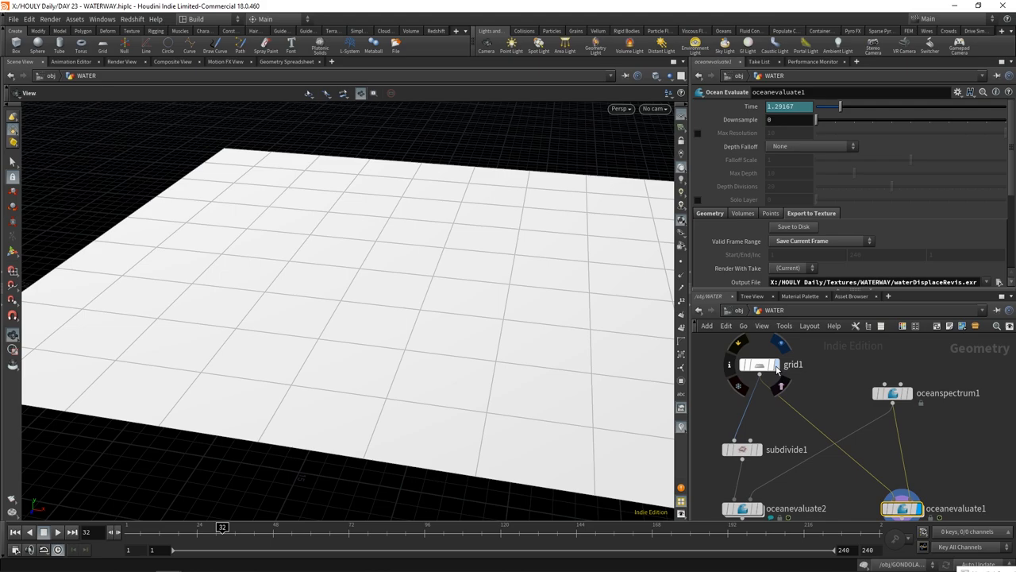
Check grid1's 50-unit grid, then oceanspectrum1's resolution exponent 11 and grid size.
{"action": "left_click", "coordinate": [758, 364]}
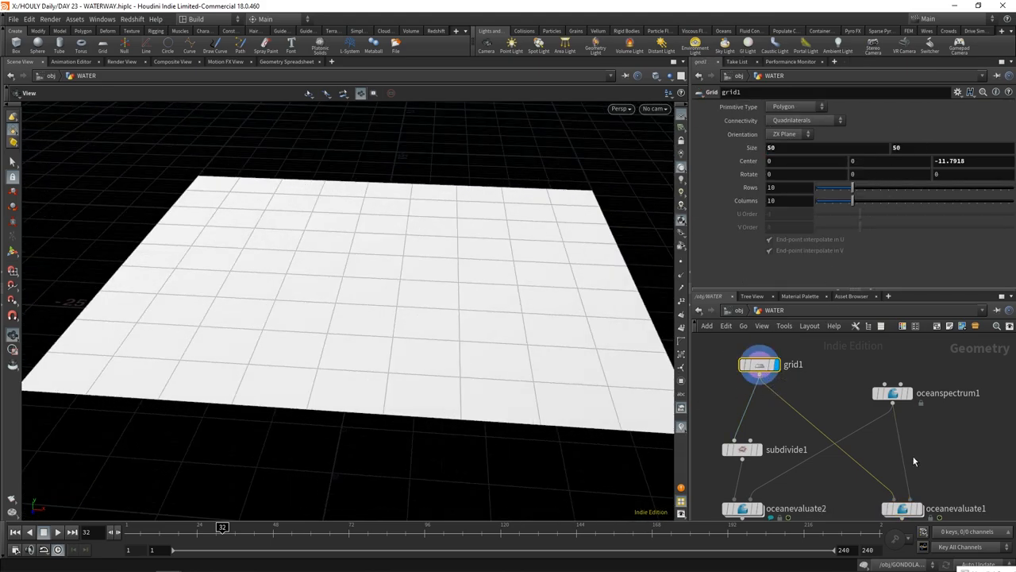
{"action": "left_click", "coordinate": [891, 393]}
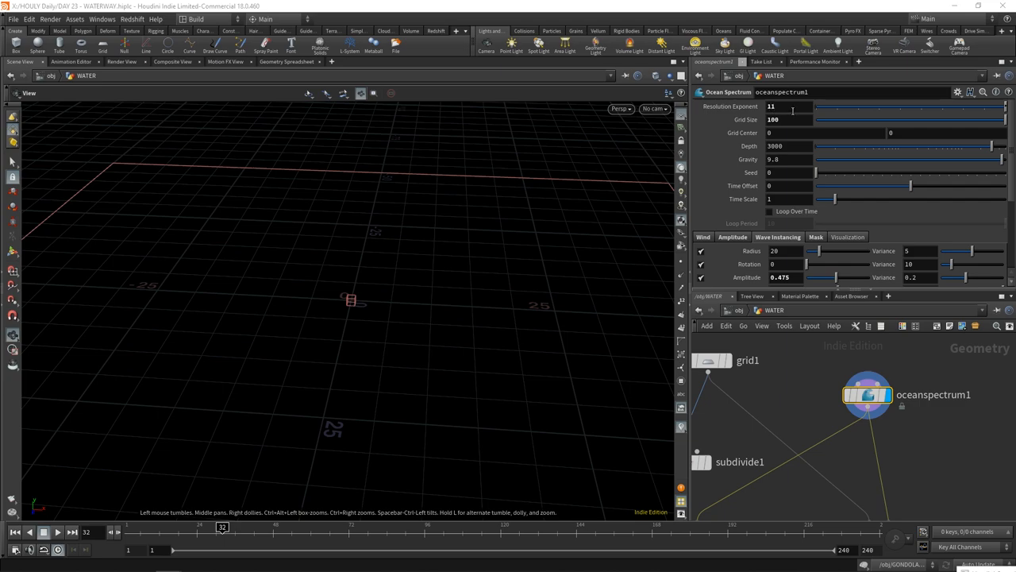
{"action": "mouse_move", "coordinate": [630, 159]}
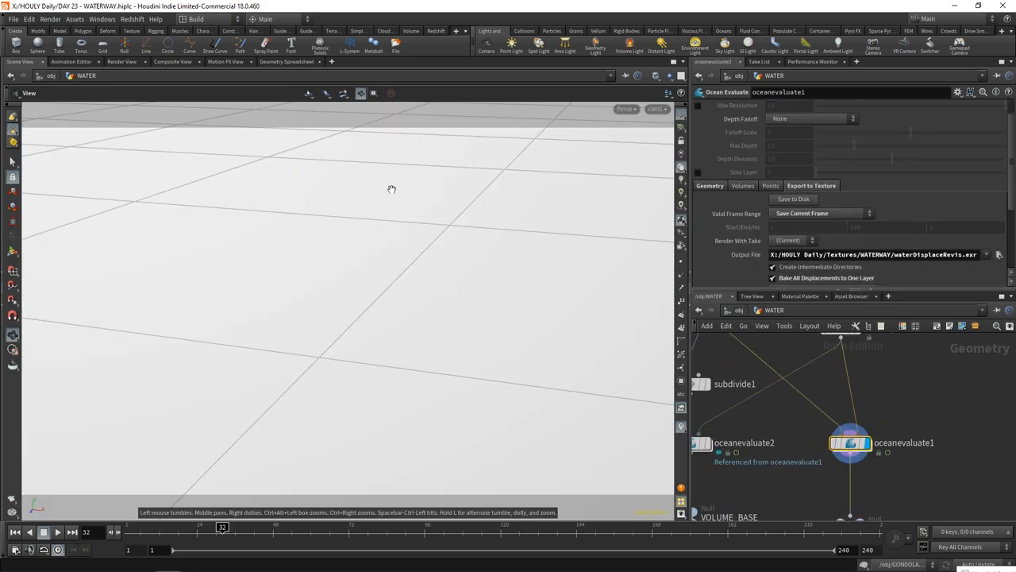
Toggle Deform Input Geometry on oceanevaluate1 and glance at the second ocean evaluation.
{"action": "left_click", "coordinate": [710, 185]}
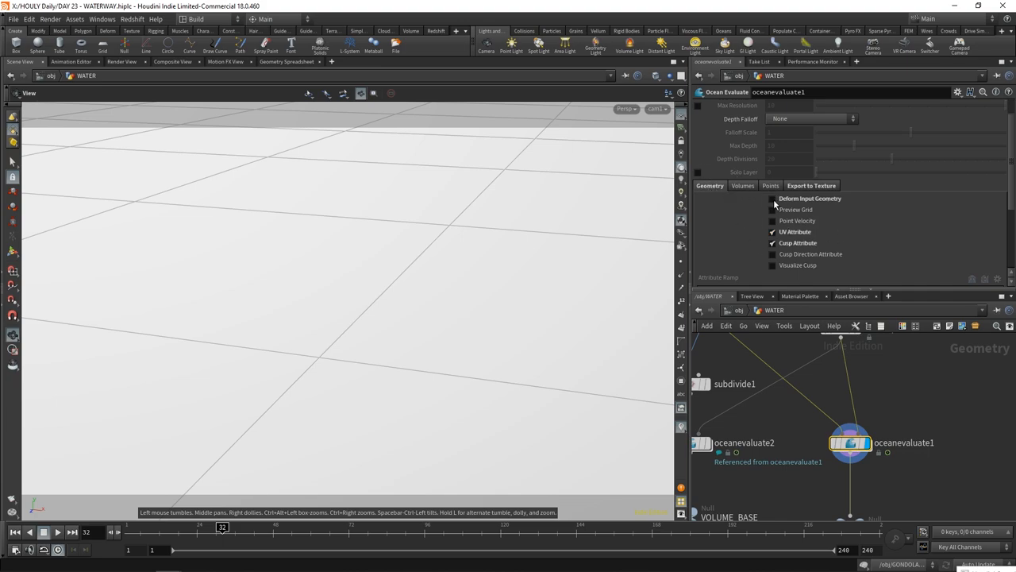
{"action": "left_click", "coordinate": [772, 198]}
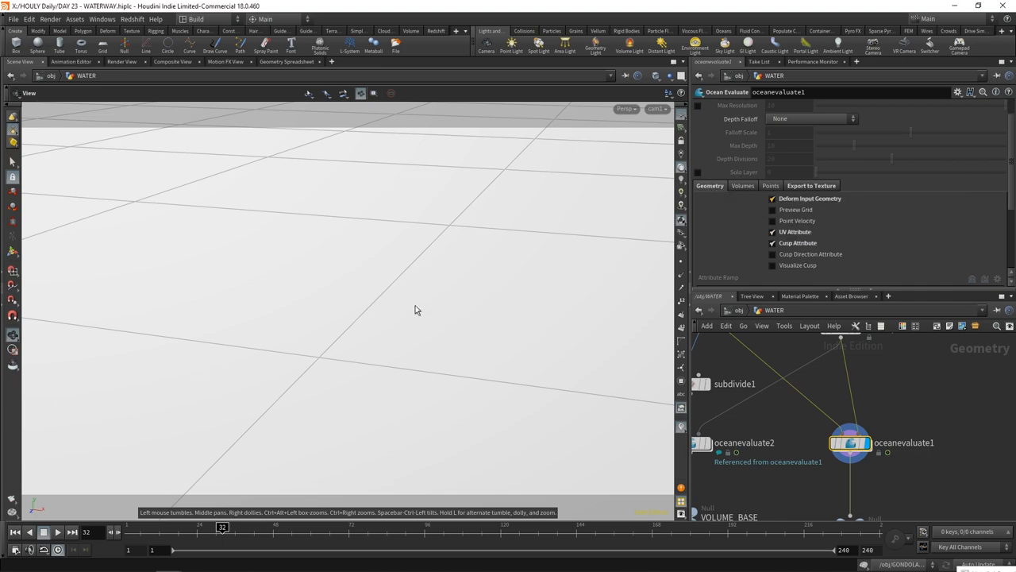
{"action": "left_click_drag", "start_coordinate": [413, 310], "coordinate": [489, 258]}
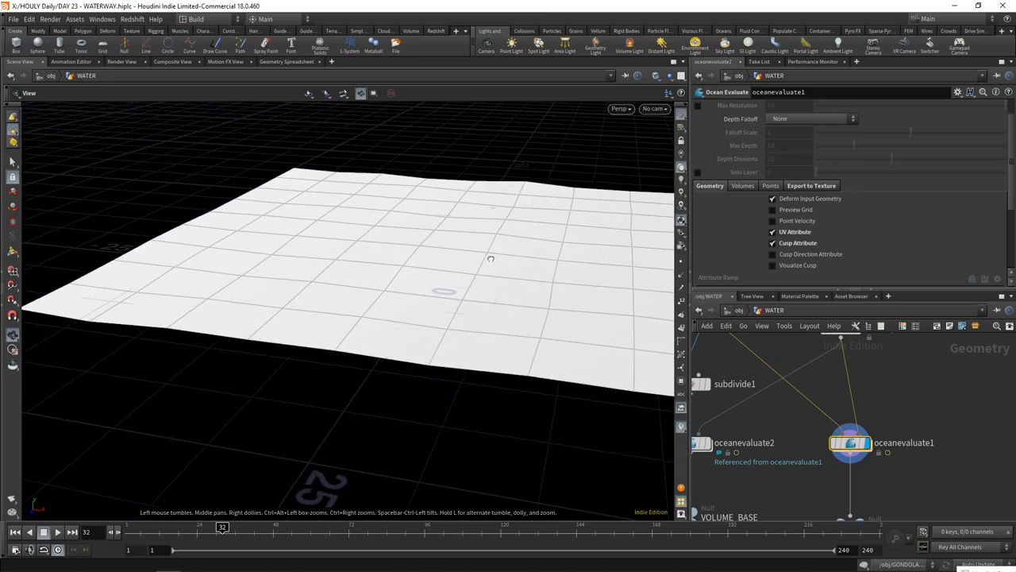
{"action": "left_click", "coordinate": [772, 198]}
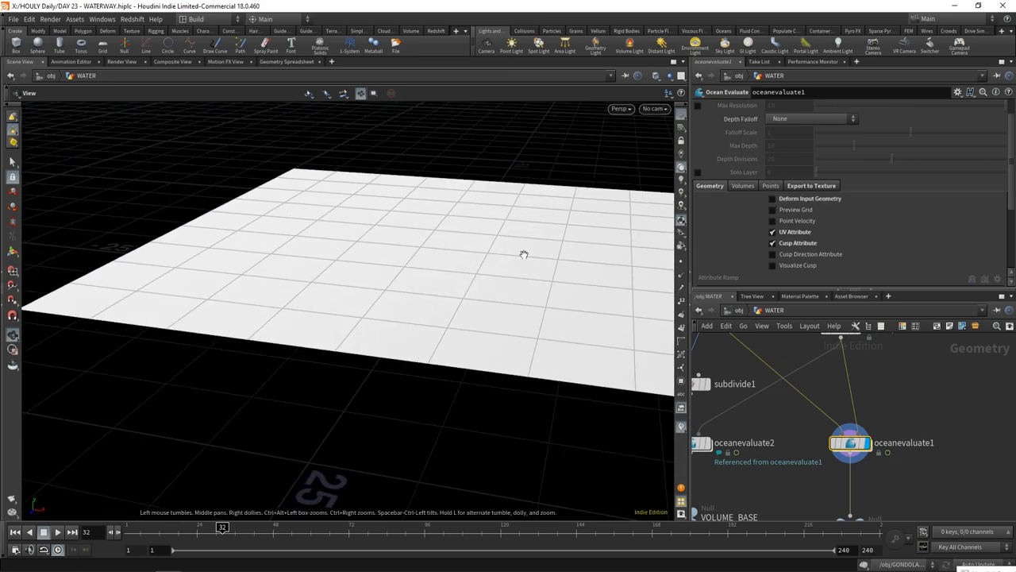
{"action": "mouse_move", "coordinate": [538, 322]}
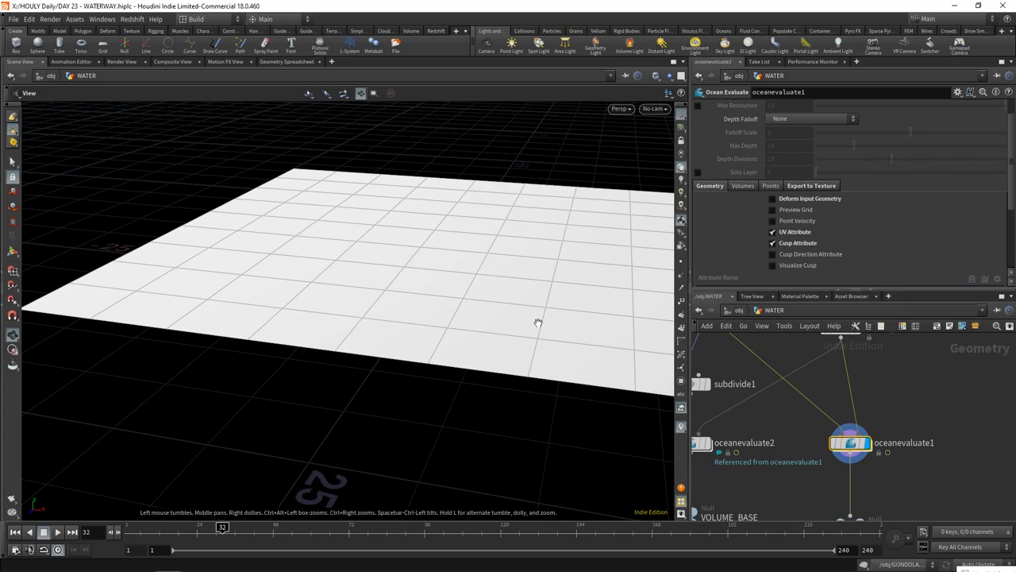
{"action": "left_click", "coordinate": [786, 449]}
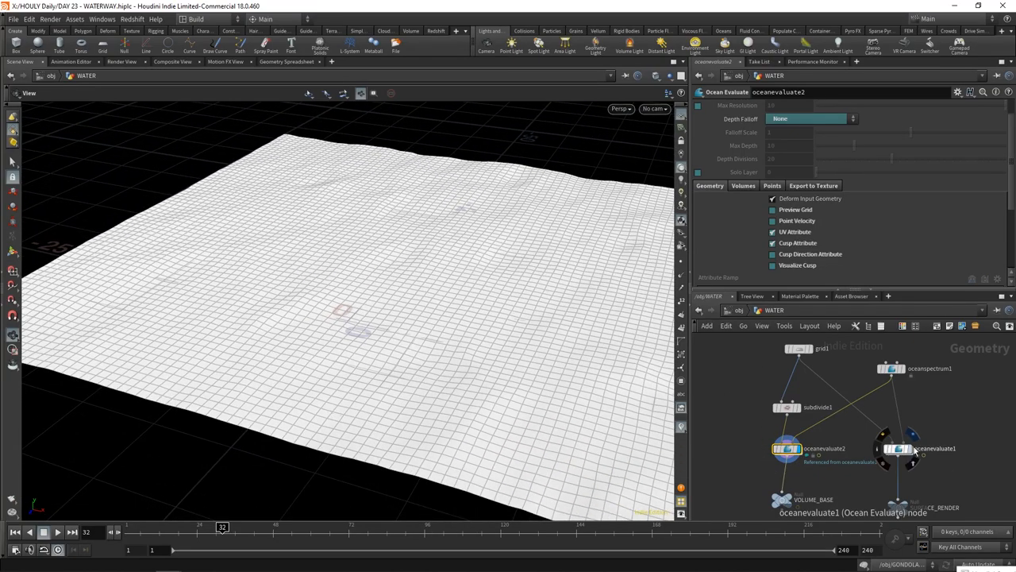
{"action": "left_click", "coordinate": [893, 448]}
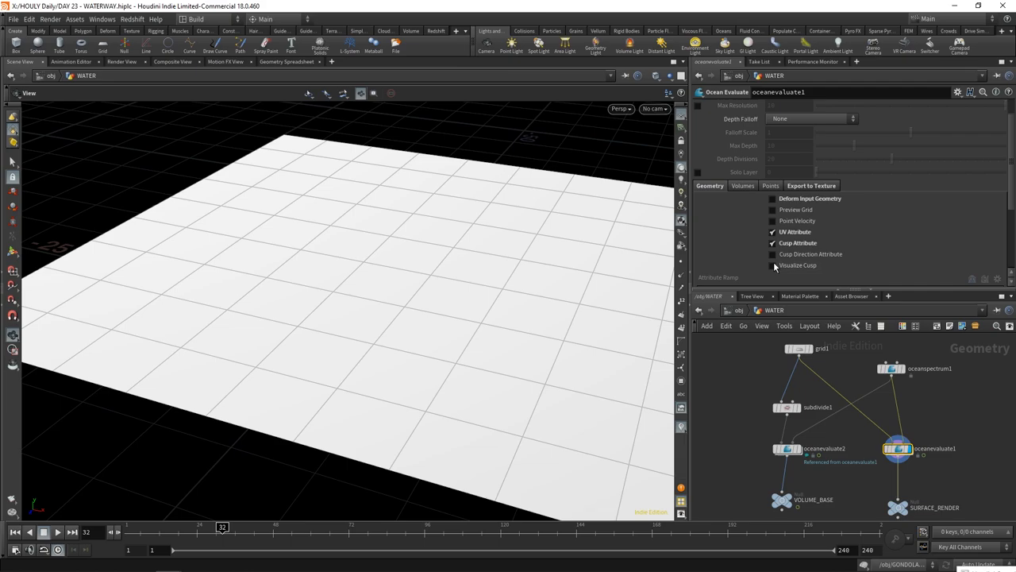
Enable Preview Grid on oceanevaluate1 and orbit around the detailed wave surface.
{"action": "left_click", "coordinate": [772, 209]}
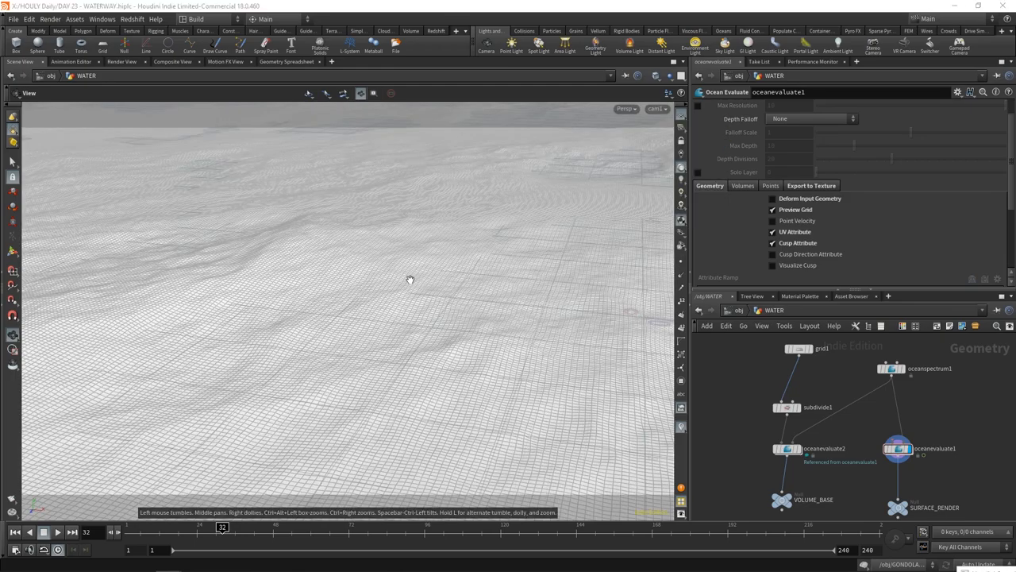
{"action": "left_click_drag", "start_coordinate": [410, 278], "coordinate": [367, 288]}
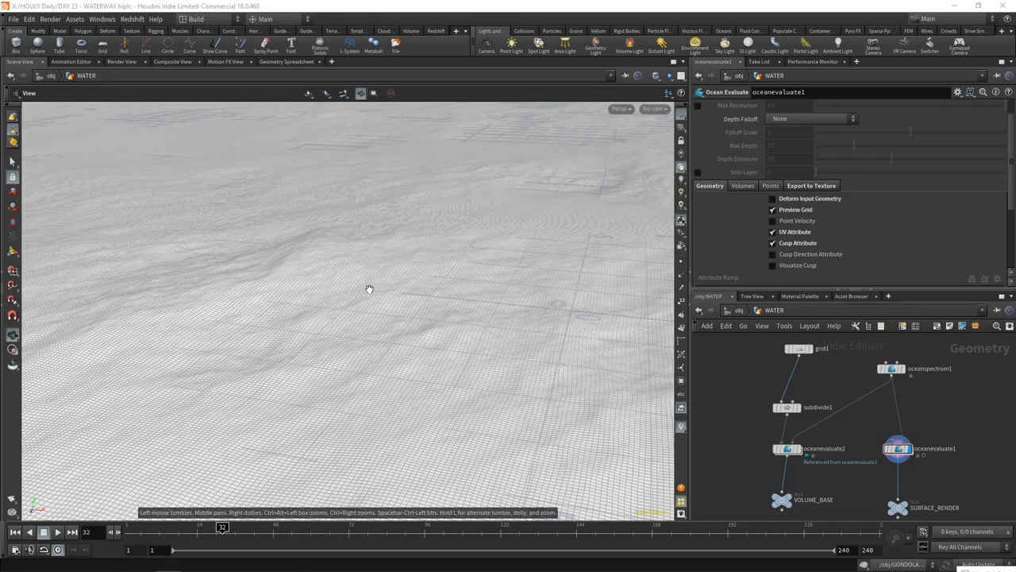
{"action": "left_click_drag", "start_coordinate": [369, 288], "coordinate": [416, 277]}
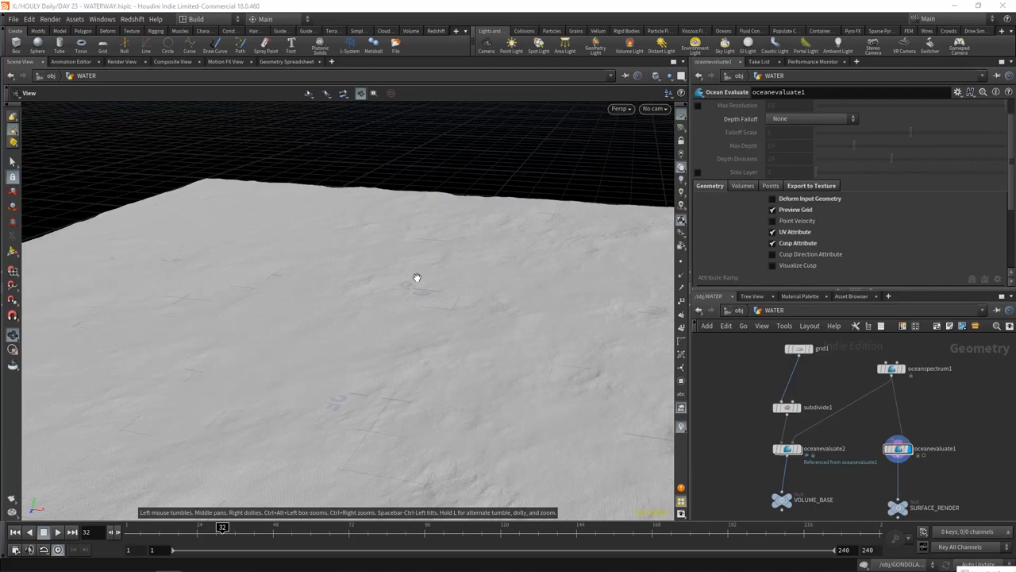
{"action": "left_click_drag", "start_coordinate": [416, 278], "coordinate": [429, 291]}
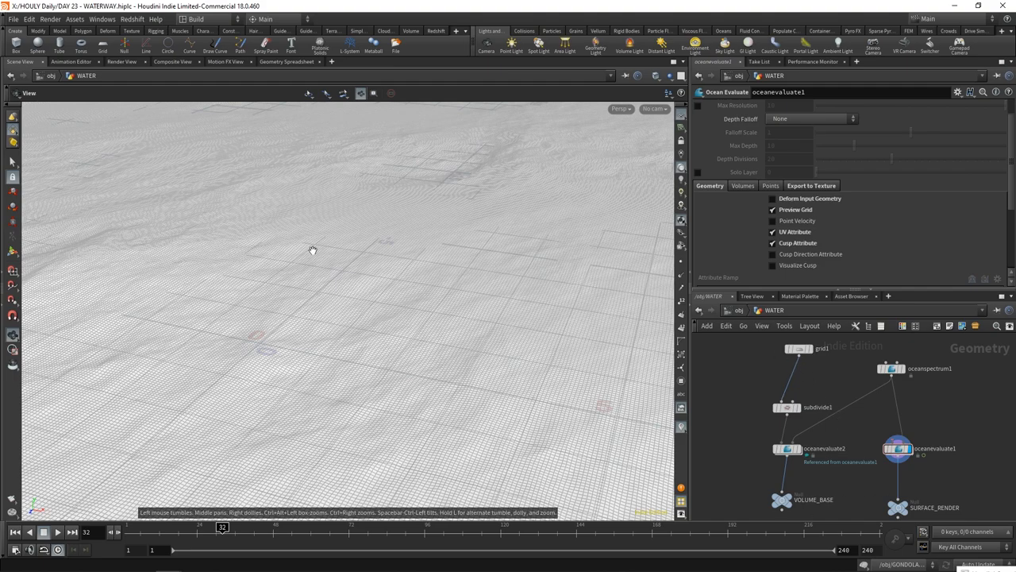
{"action": "left_click_drag", "start_coordinate": [312, 250], "coordinate": [375, 277]}
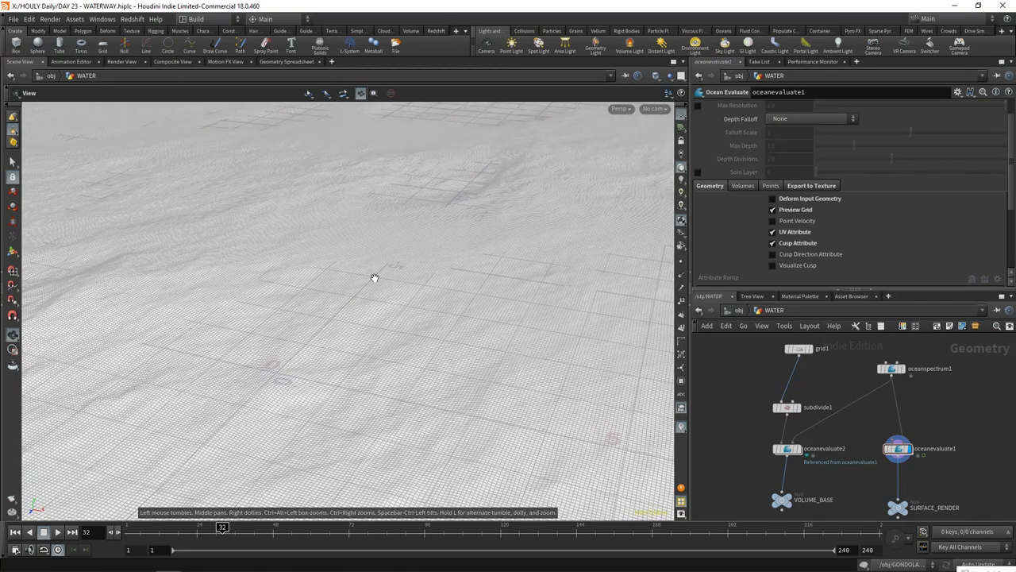
Compare the flat grid1 base grid against oceanevaluate1's displaced ocean surface.
{"action": "left_click", "coordinate": [798, 348]}
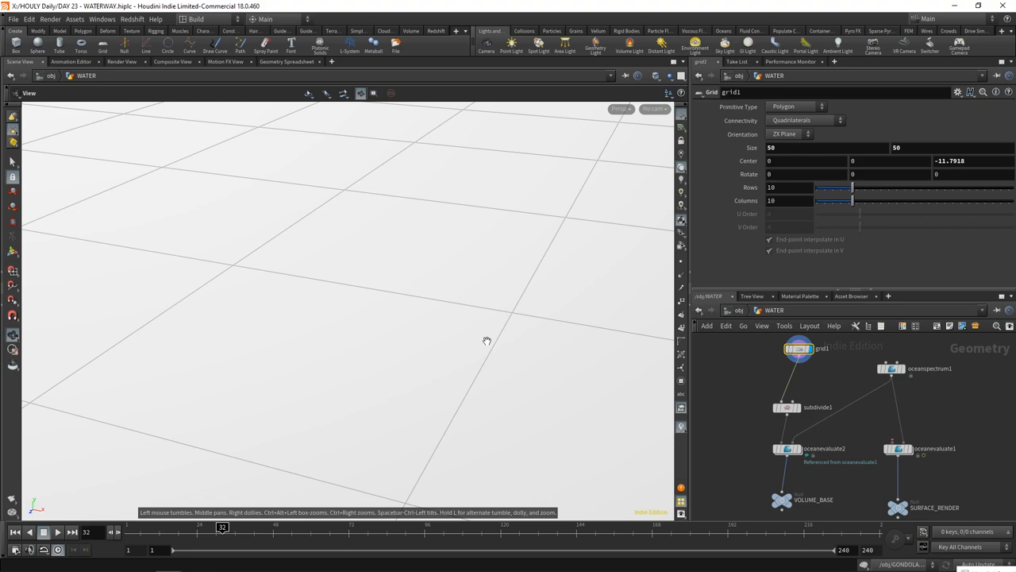
{"action": "left_click_drag", "start_coordinate": [487, 340], "coordinate": [634, 359]}
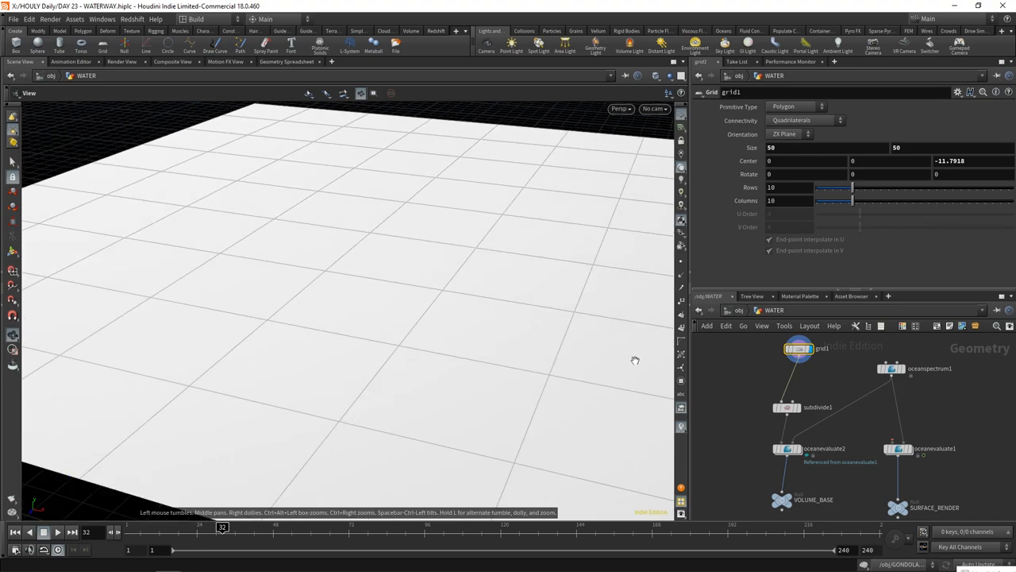
{"action": "mouse_move", "coordinate": [236, 310]}
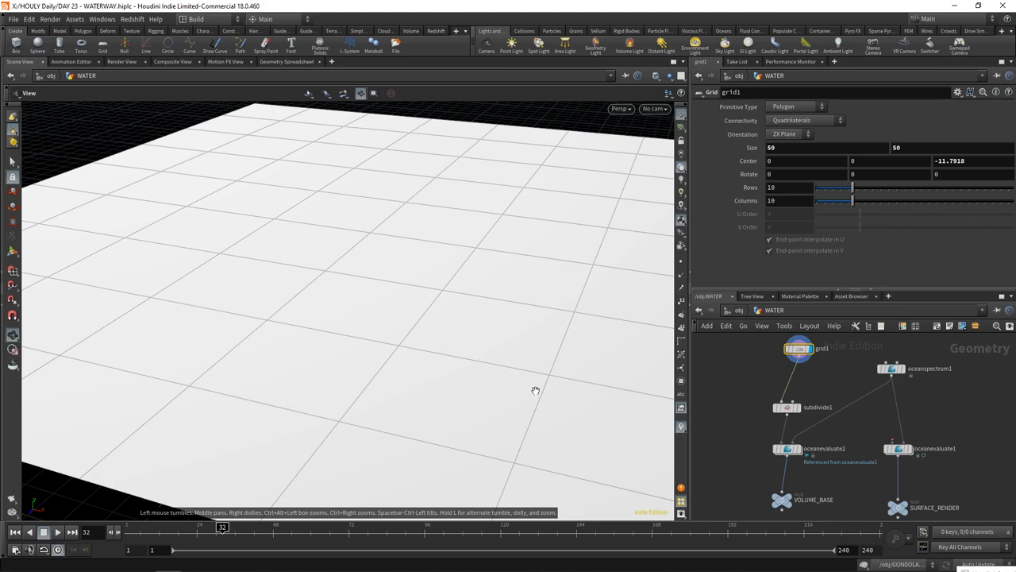
{"action": "left_click", "coordinate": [898, 449]}
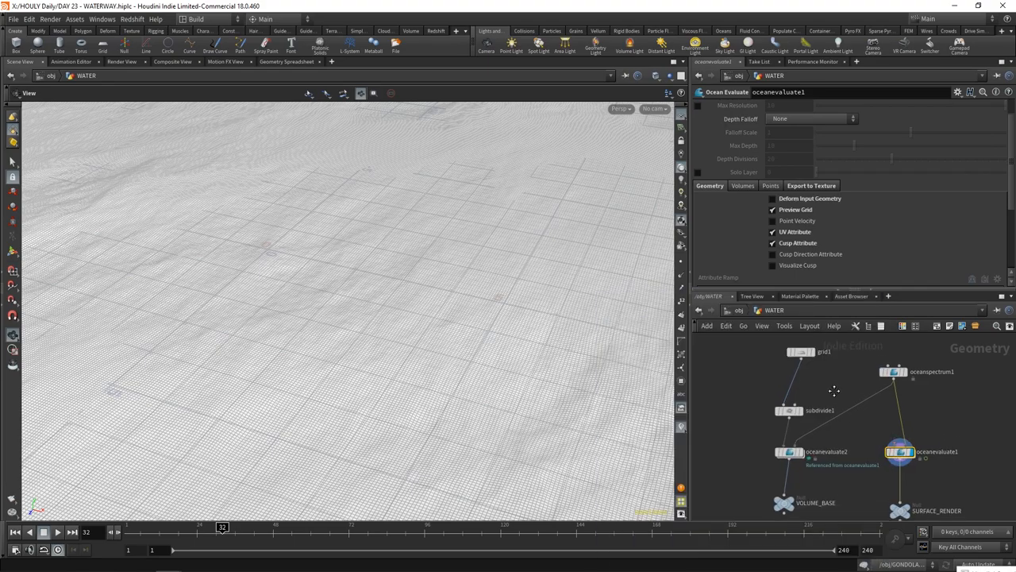
{"action": "left_click", "coordinate": [800, 352]}
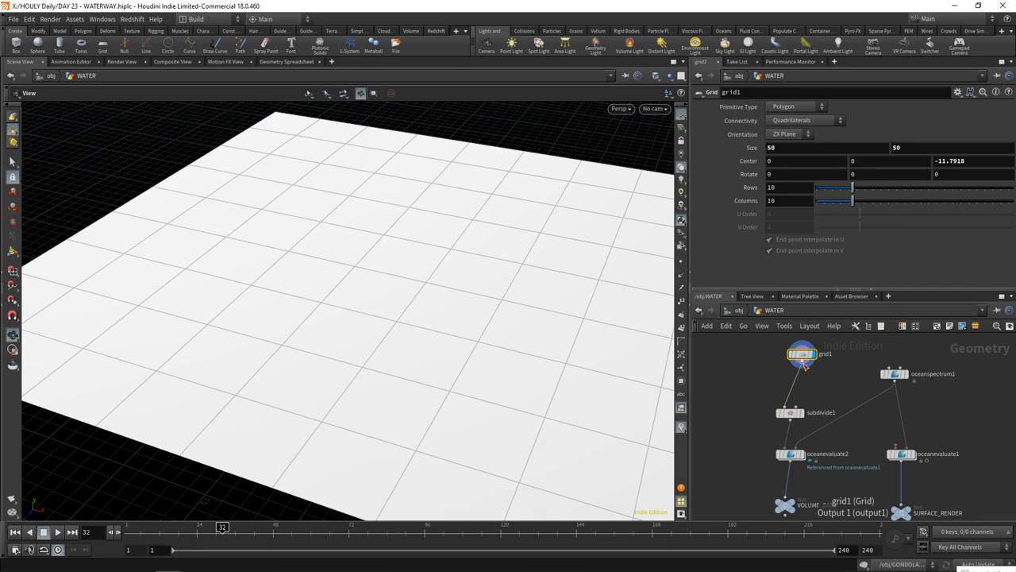
{"action": "left_click", "coordinate": [901, 454]}
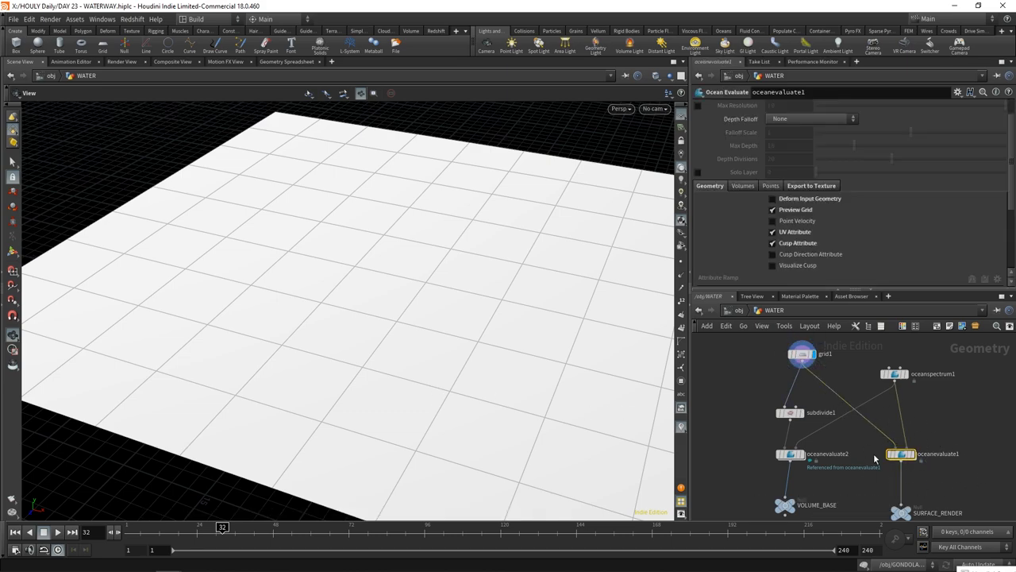
Turn off Preview Grid and set the Export to Texture output file to waterDisplaceRevis.piclc.
{"action": "left_click", "coordinate": [773, 208]}
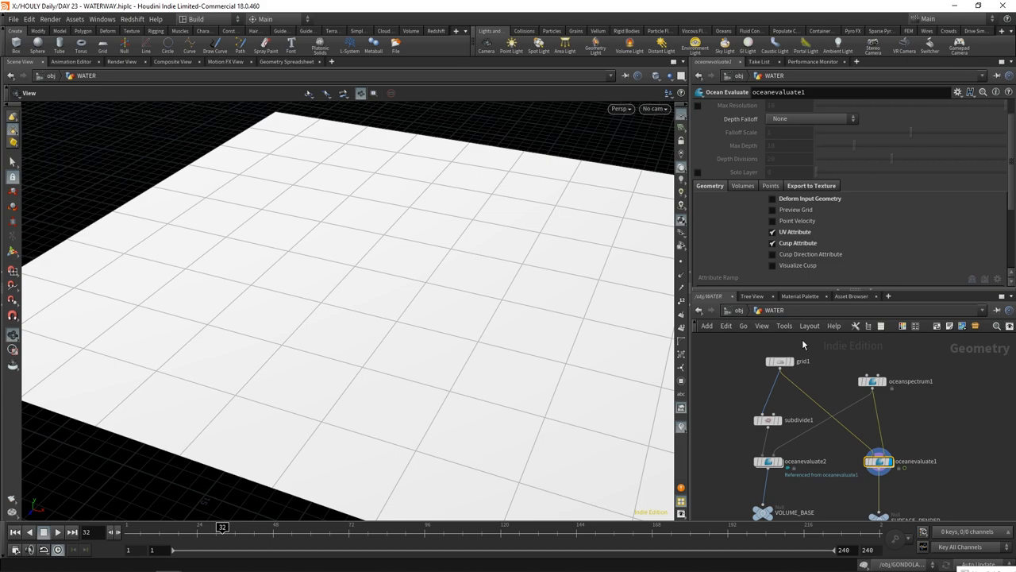
{"action": "left_click", "coordinate": [812, 185]}
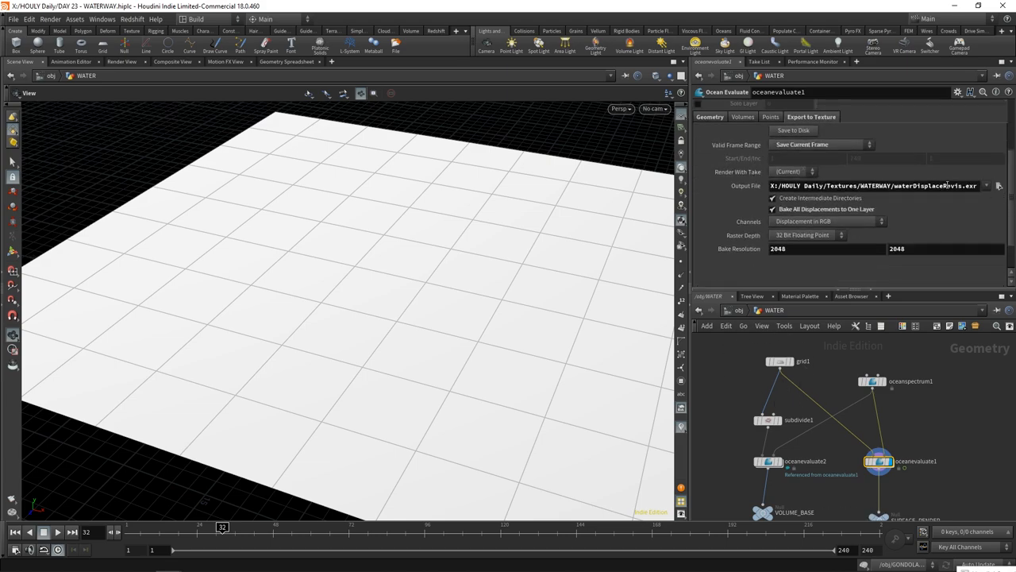
{"action": "double_click", "coordinate": [937, 185]}
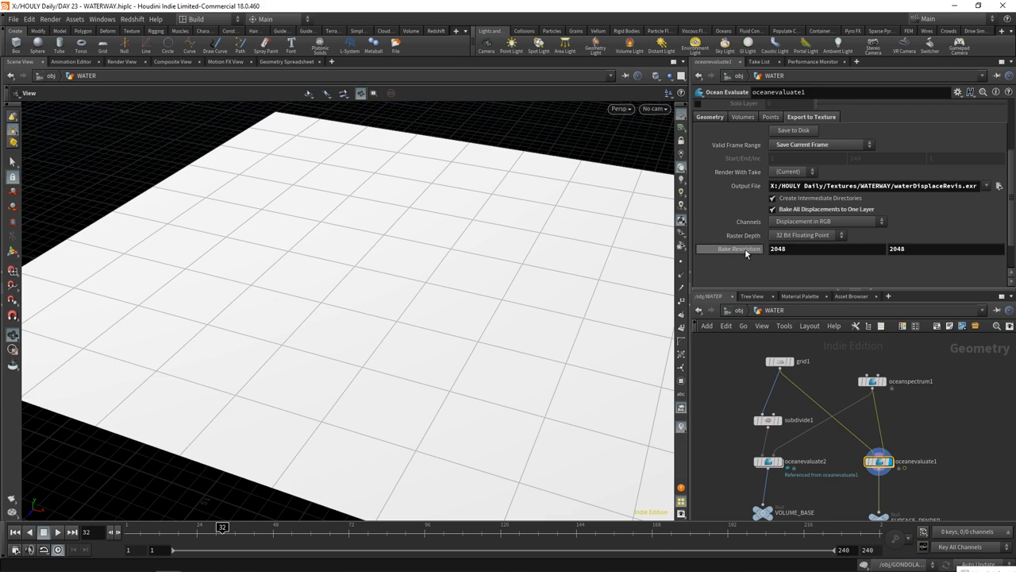
{"action": "mouse_move", "coordinate": [935, 278]}
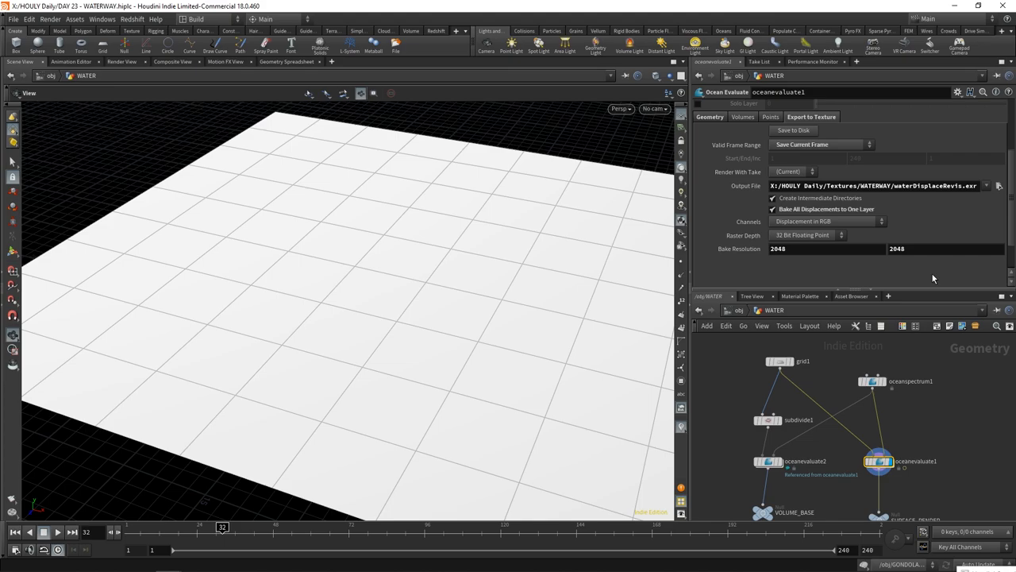
{"action": "left_click", "coordinate": [997, 185]}
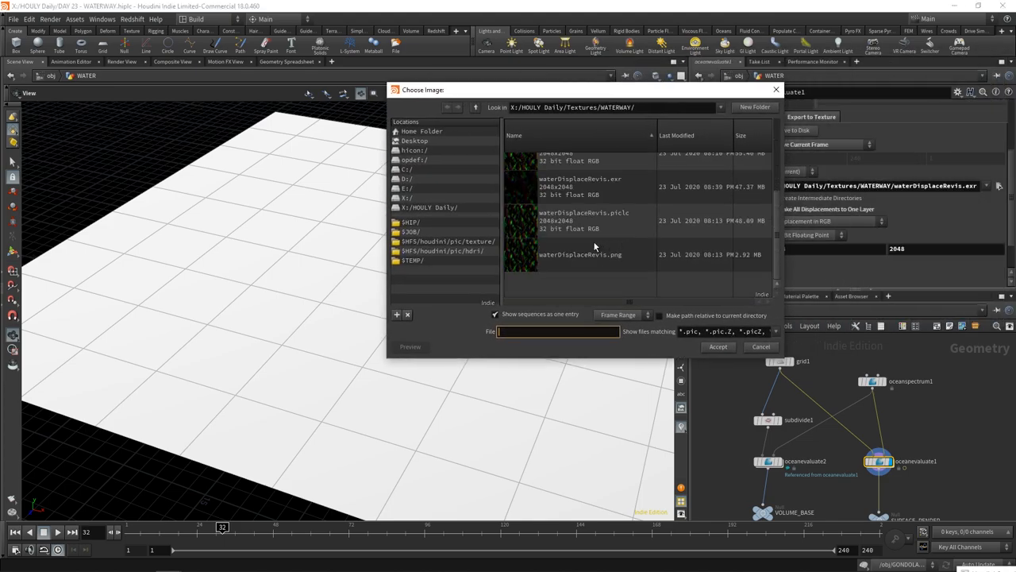
{"action": "left_click", "coordinate": [583, 220]}
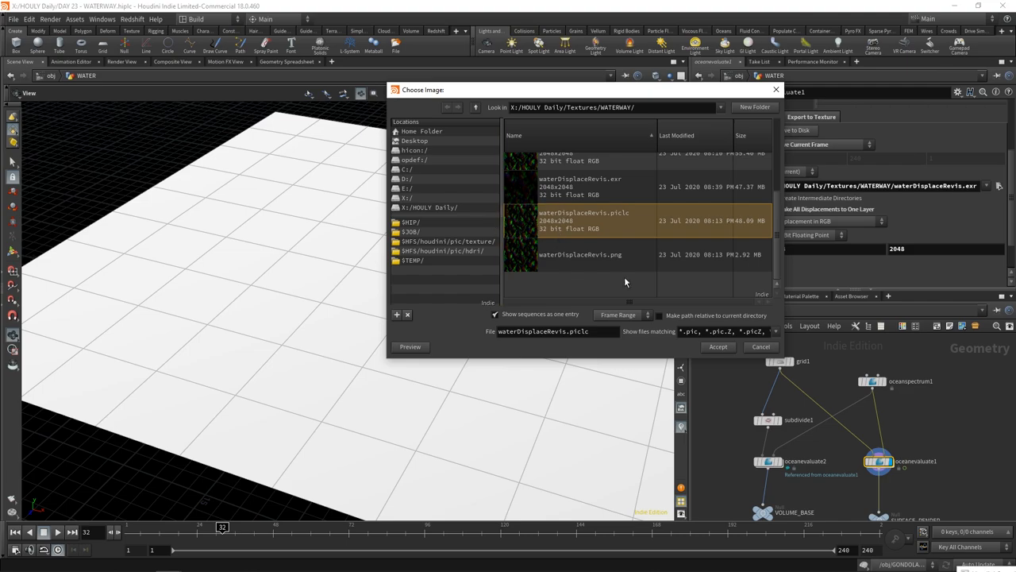
{"action": "left_click", "coordinate": [761, 346]}
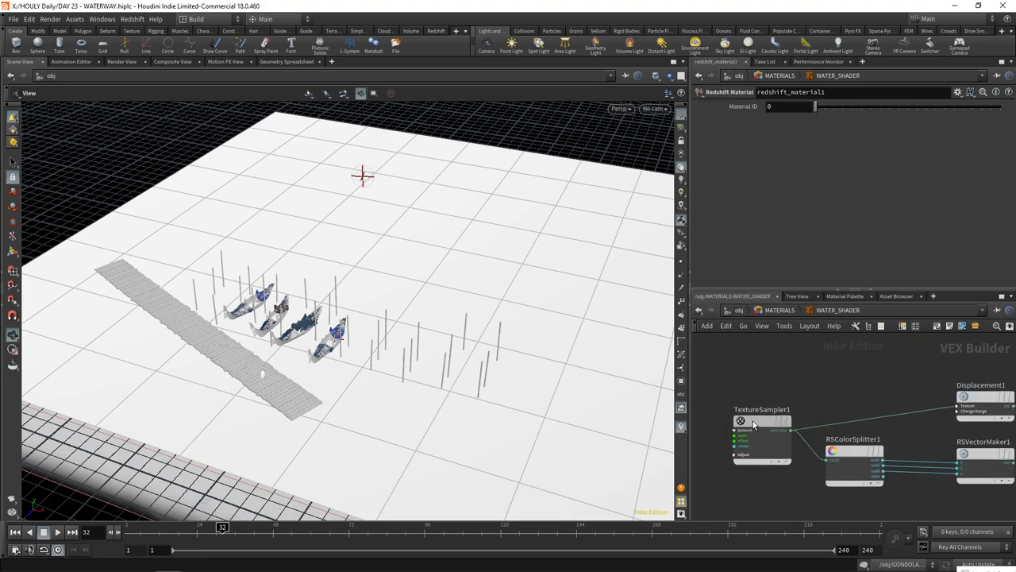
Check TextureSampler1's image file in the file browser, cancelling without changes.
{"action": "left_click", "coordinate": [762, 422]}
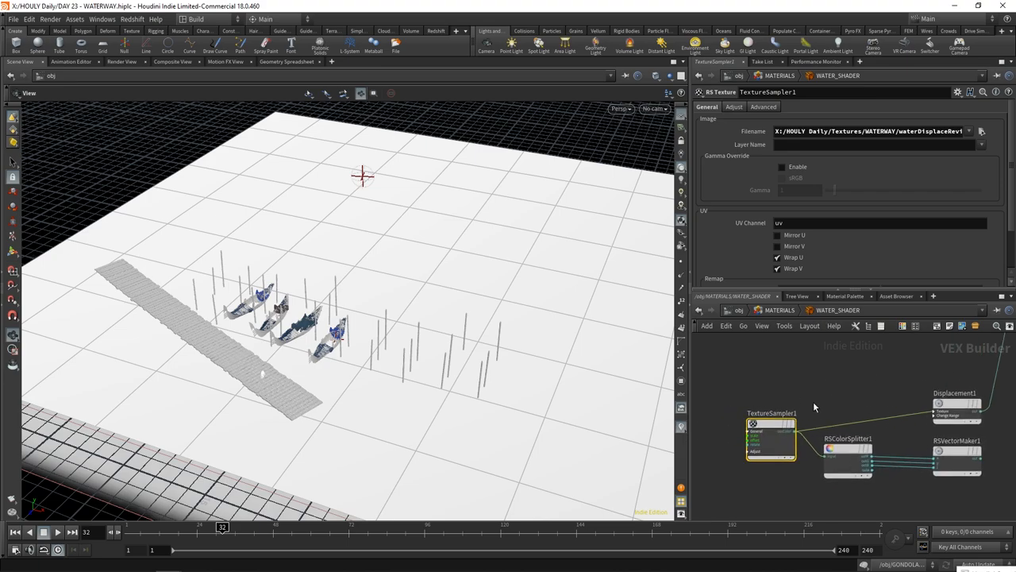
{"action": "left_click", "coordinate": [981, 131]}
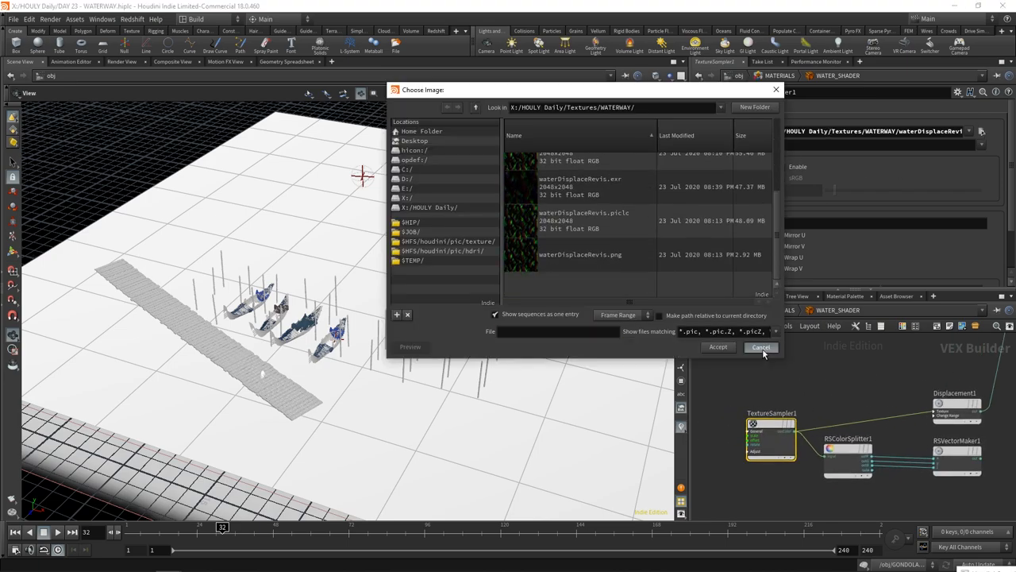
{"action": "left_click", "coordinate": [760, 347]}
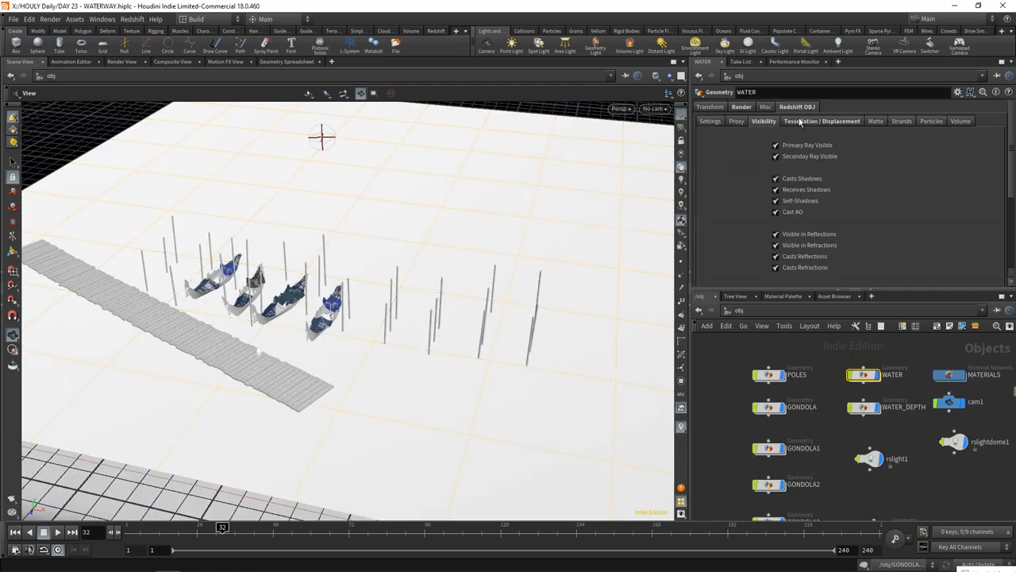
Review WATER's Tessellation / Displacement settings down to Enable Displacement, orbiting the scene.
{"action": "left_click", "coordinate": [822, 121]}
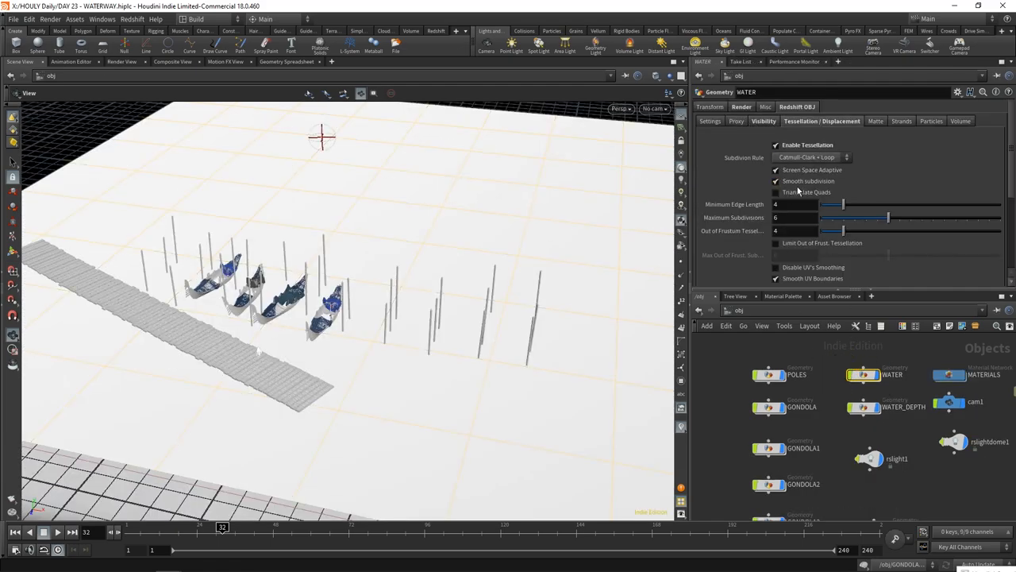
{"action": "scroll", "scroll_direction": "down", "scroll_amount": 3}
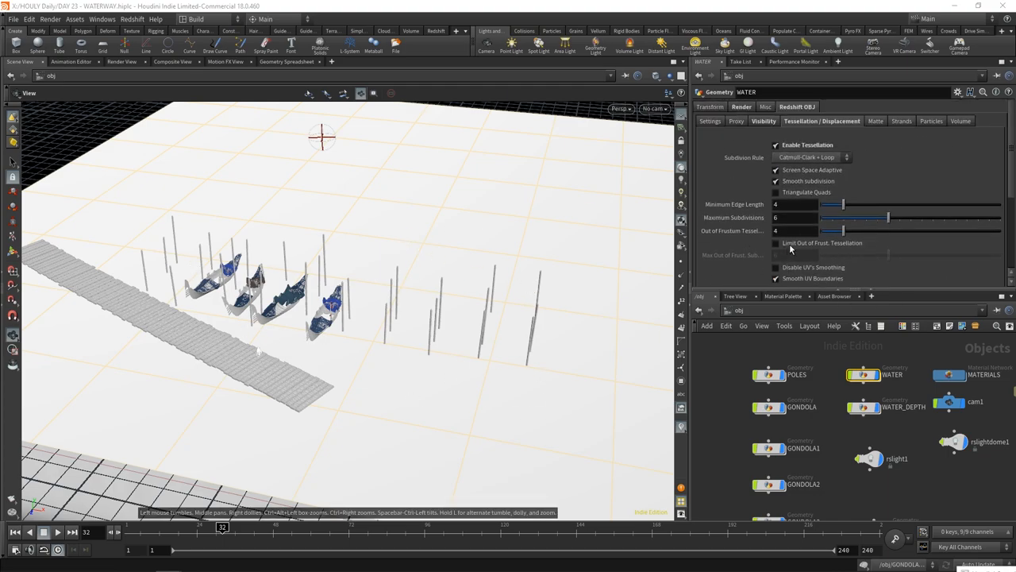
{"action": "scroll", "scroll_direction": "down", "scroll_amount": 3}
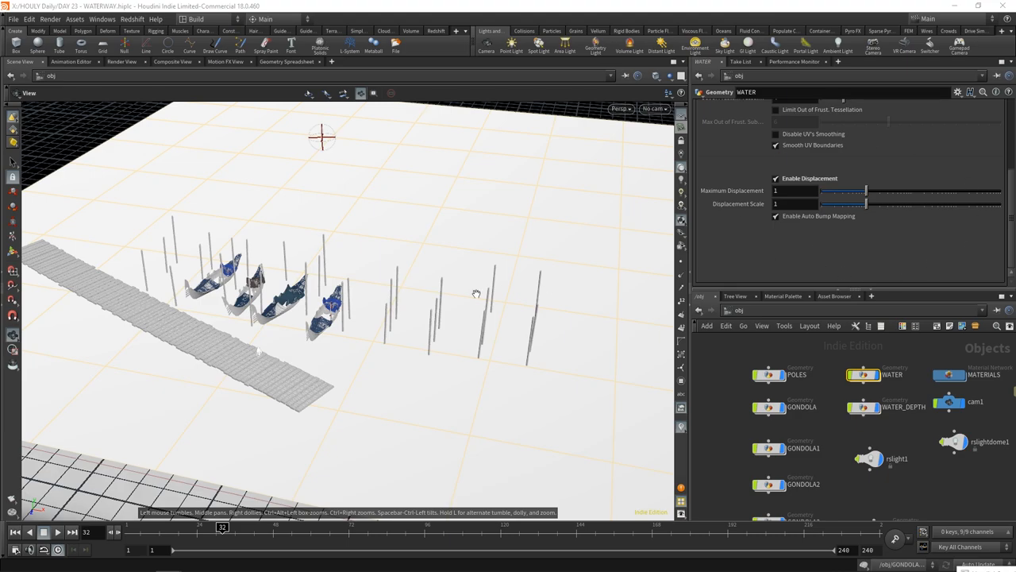
{"action": "mouse_move", "coordinate": [415, 300]}
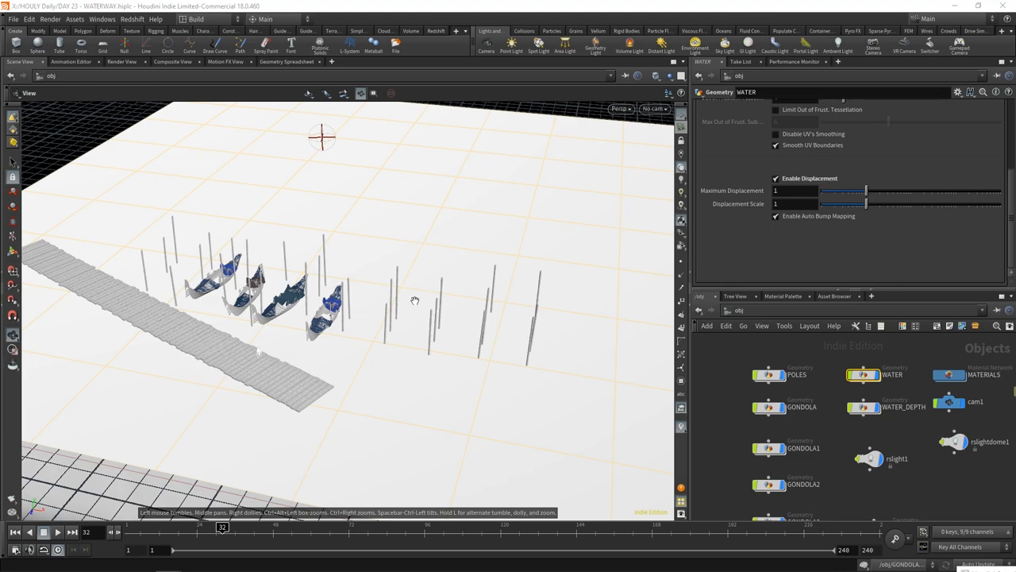
{"action": "mouse_move", "coordinate": [454, 255]}
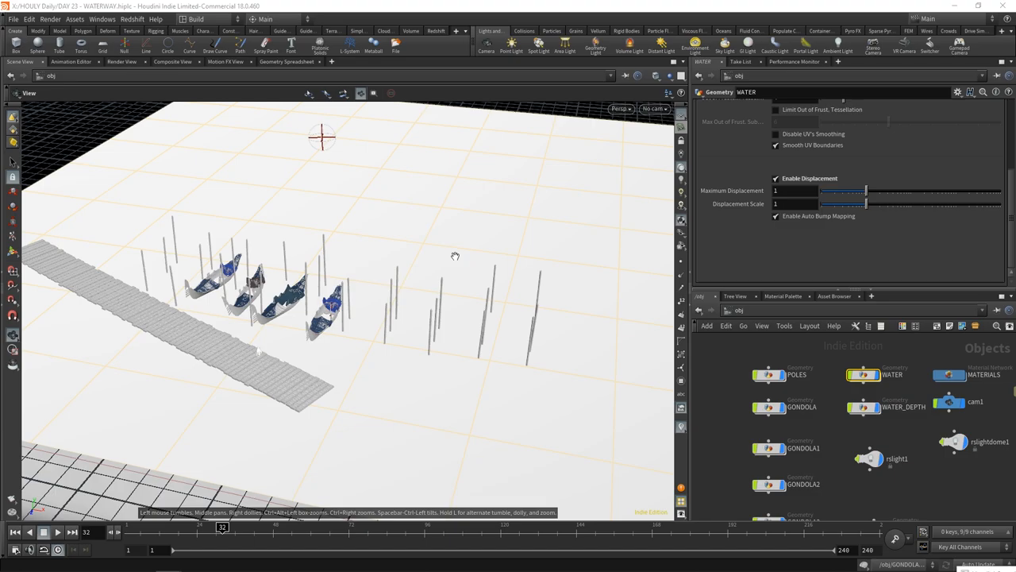
{"action": "left_click_drag", "start_coordinate": [454, 255], "coordinate": [489, 361]}
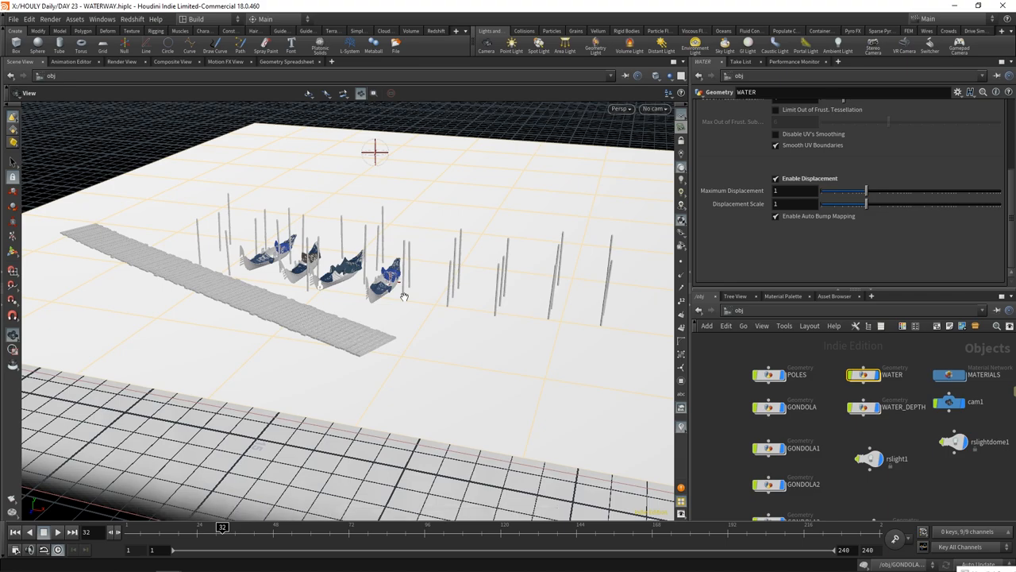
{"action": "mouse_move", "coordinate": [422, 426]}
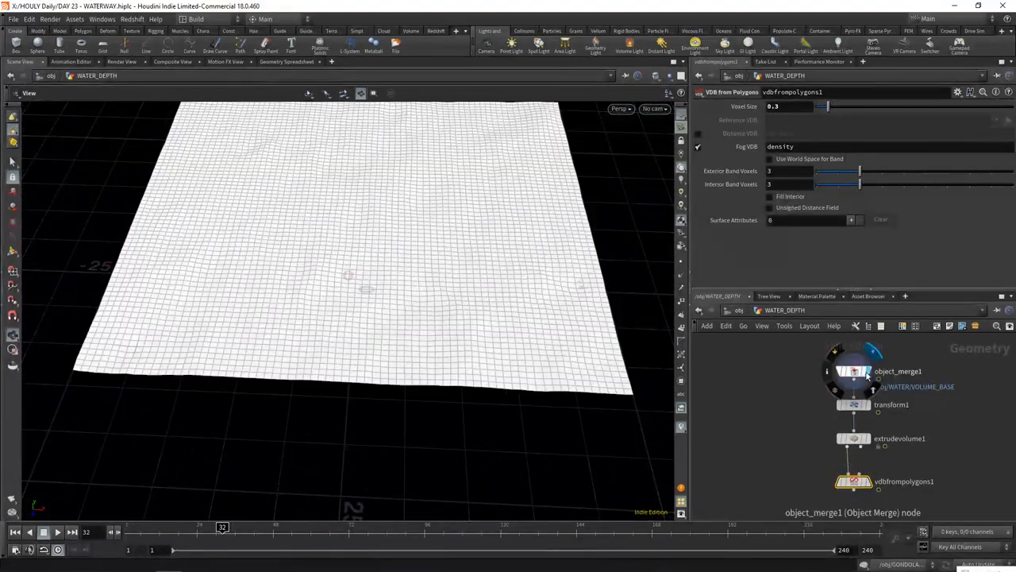
Select object_merge1 in WATER_DEPTH to inspect its merged water surface.
{"action": "left_click", "coordinate": [853, 371]}
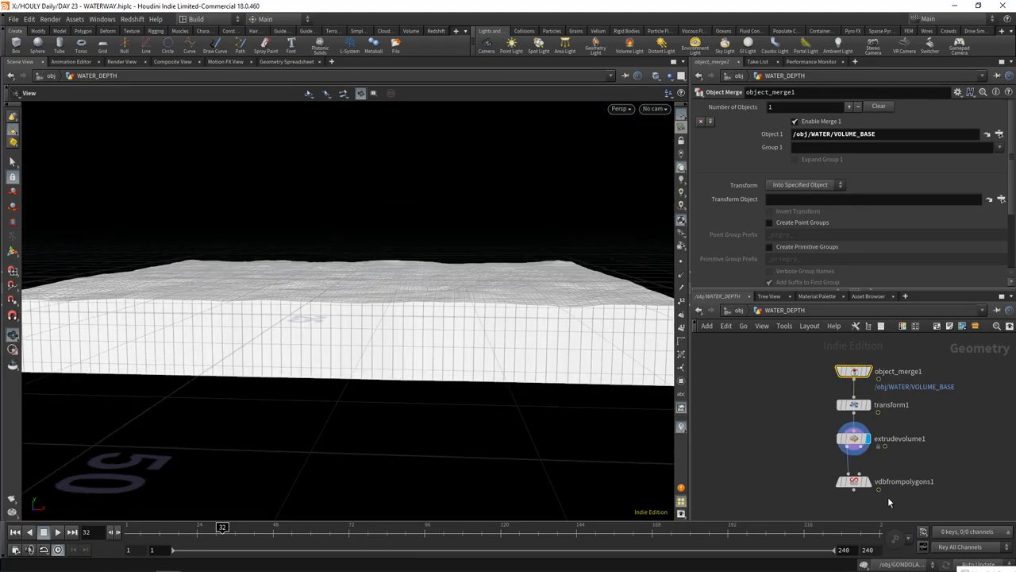
{"action": "left_click", "coordinate": [854, 481]}
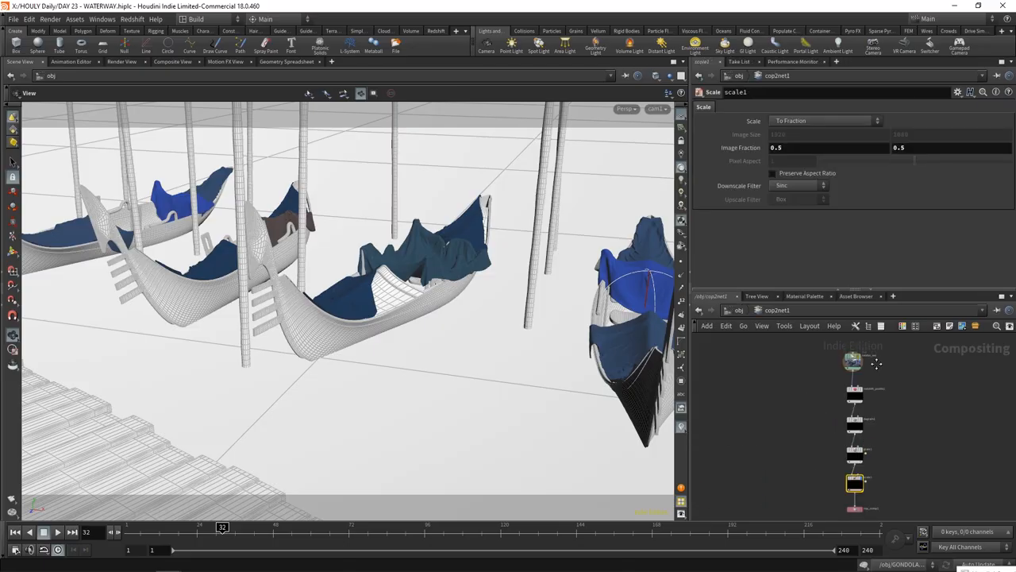
Show render_exr in the Composite View, then display the grain1 node's result.
{"action": "left_click", "coordinate": [836, 365]}
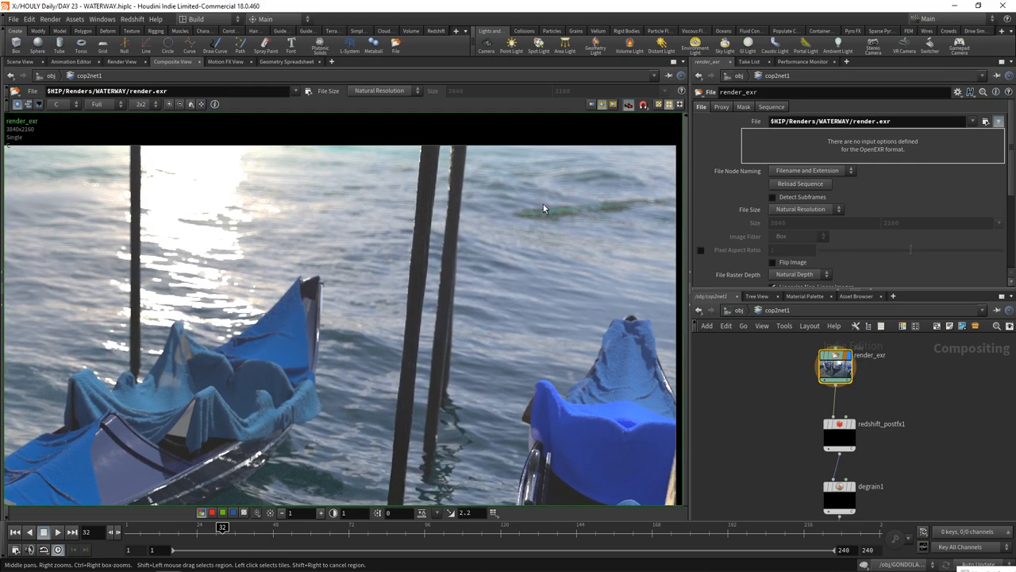
{"action": "mouse_move", "coordinate": [578, 211]}
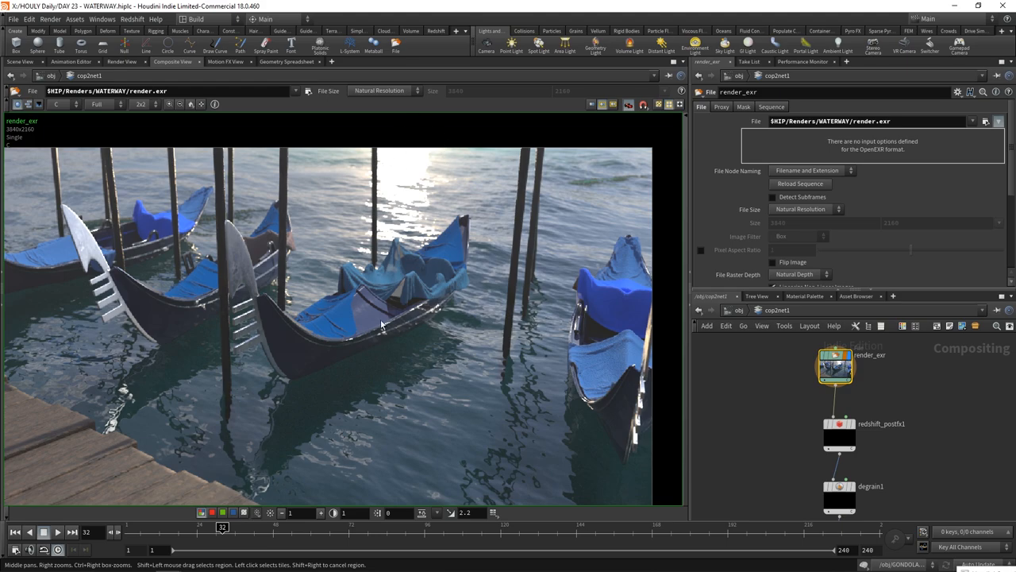
{"action": "left_click", "coordinate": [839, 423]}
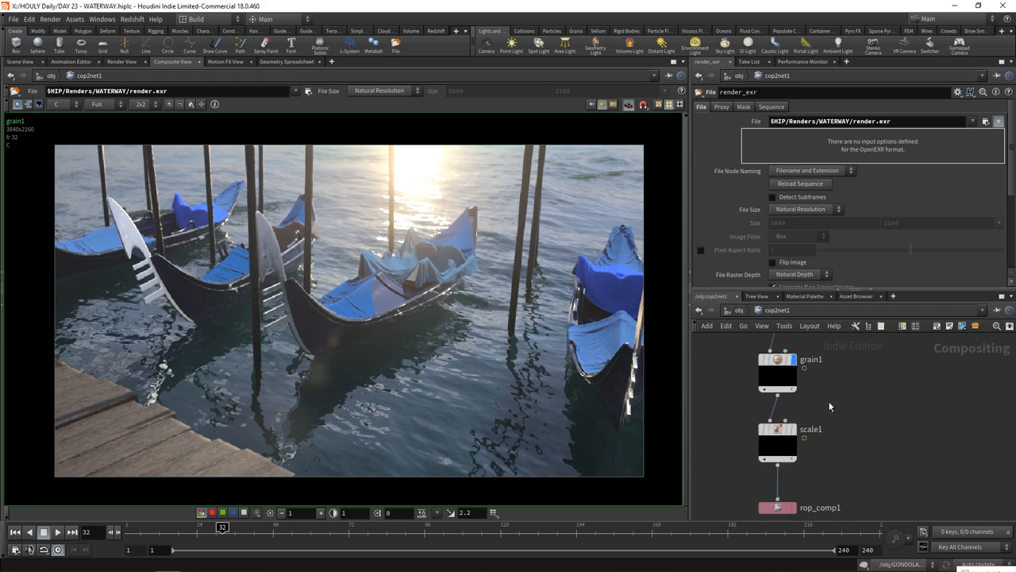
Select scale1 to show its To Fraction 0.5 x 0.5 scale settings.
{"action": "left_click", "coordinate": [777, 440]}
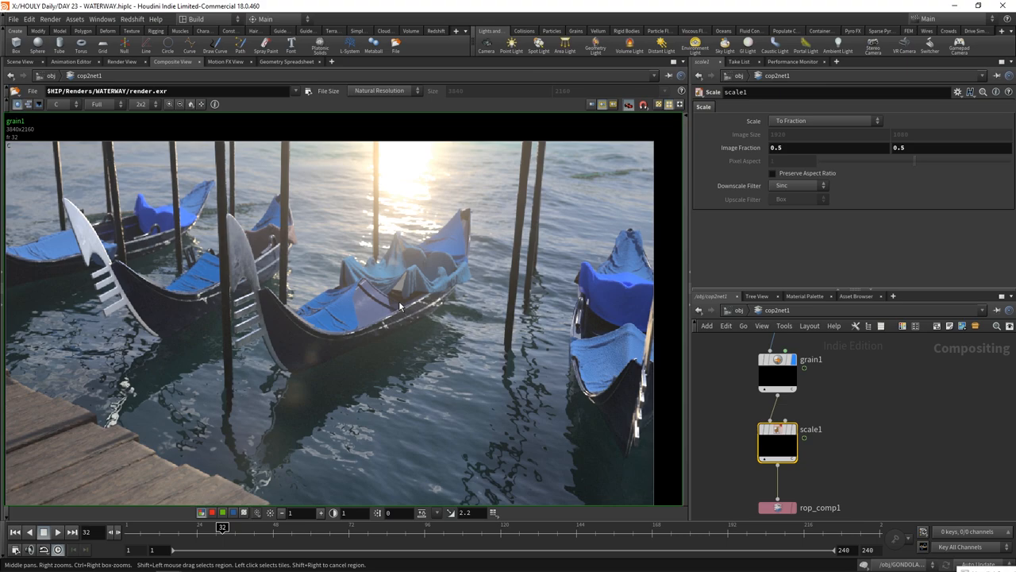
{"action": "mouse_move", "coordinate": [463, 318]}
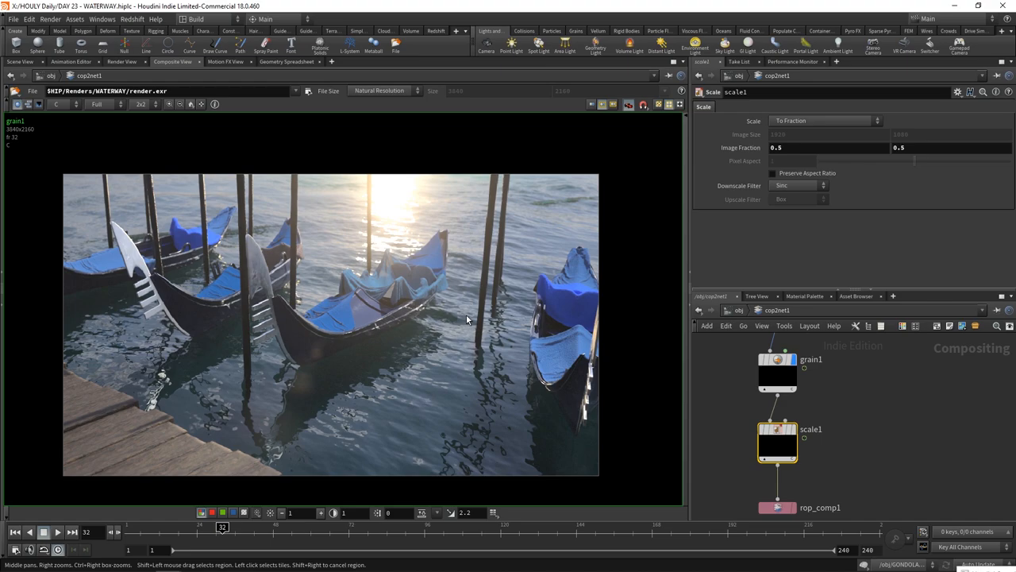
{"action": "mouse_move", "coordinate": [504, 325]}
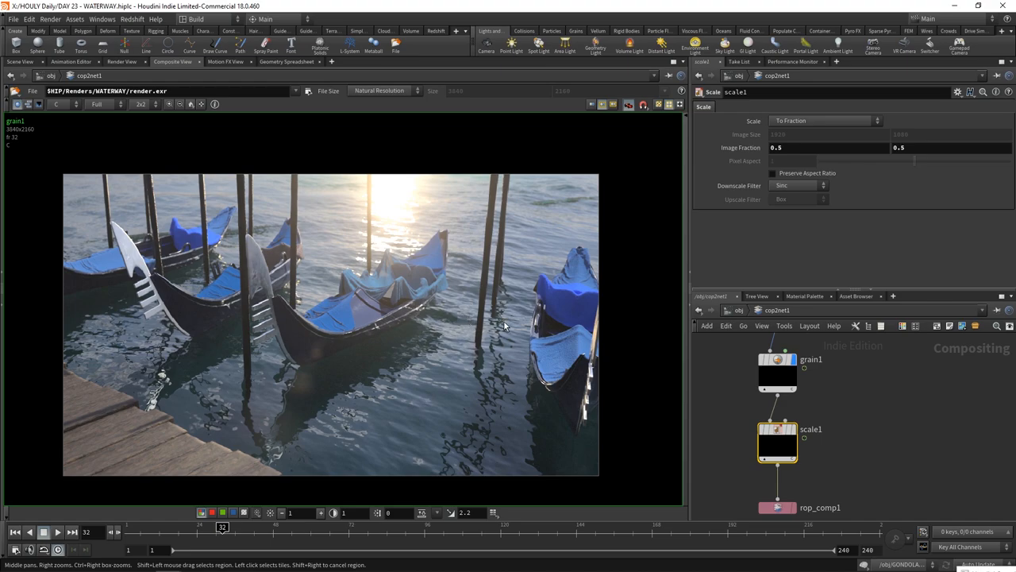
{"action": "mouse_move", "coordinate": [397, 300]}
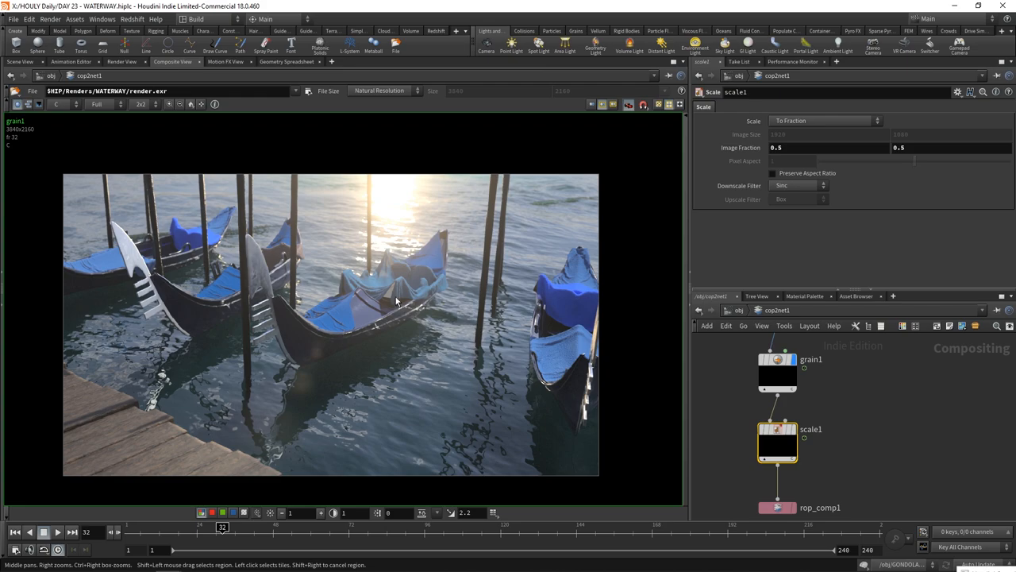
{"action": "mouse_move", "coordinate": [428, 310]}
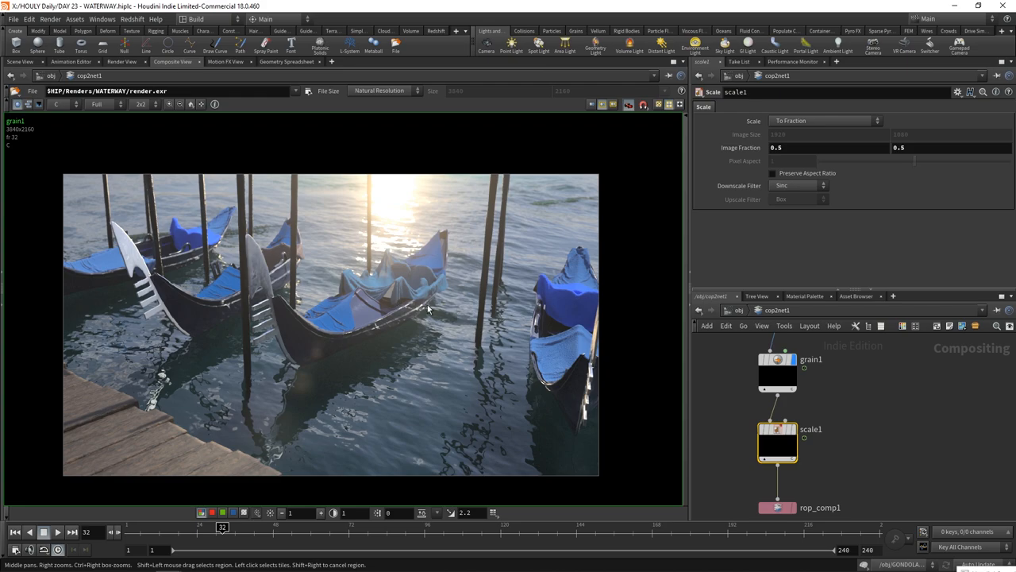